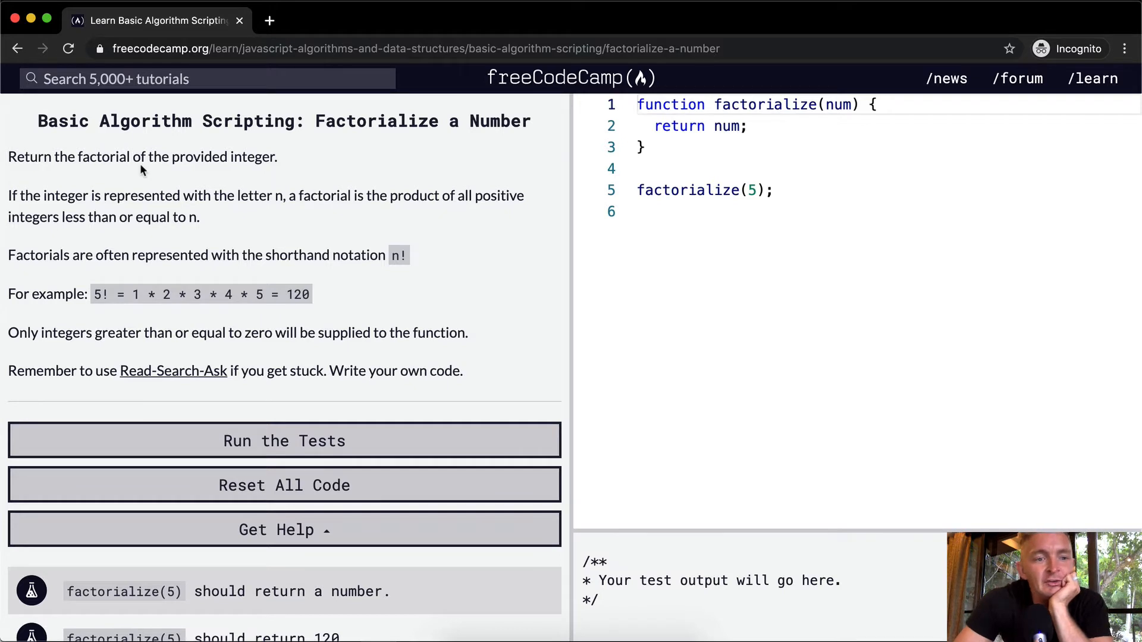
mouse_move(185, 161)
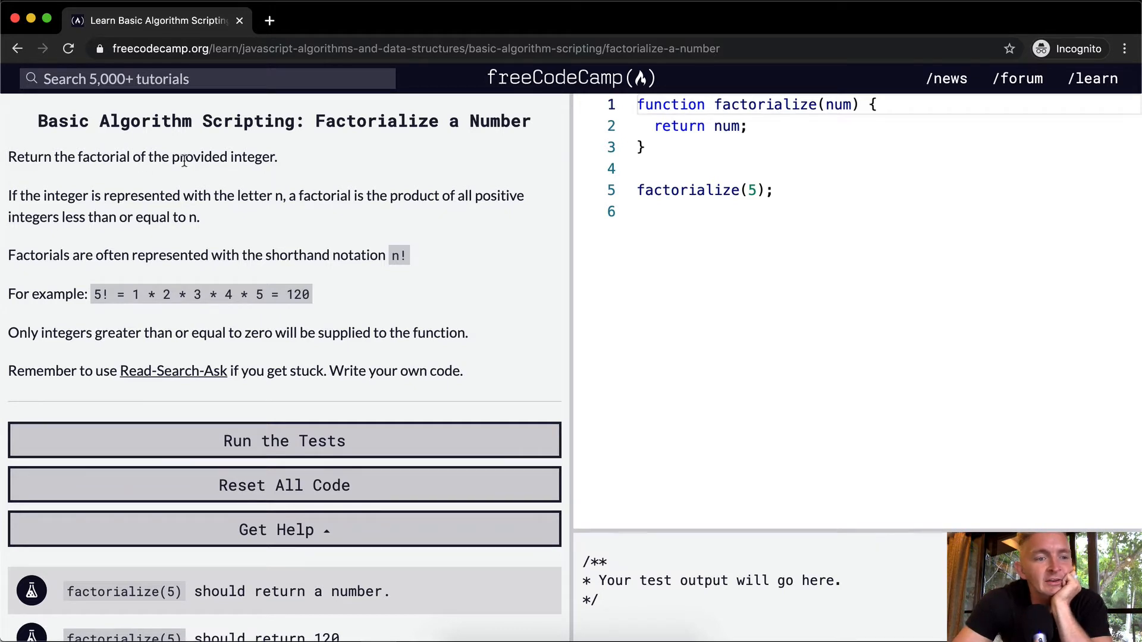
mouse_move(256, 198)
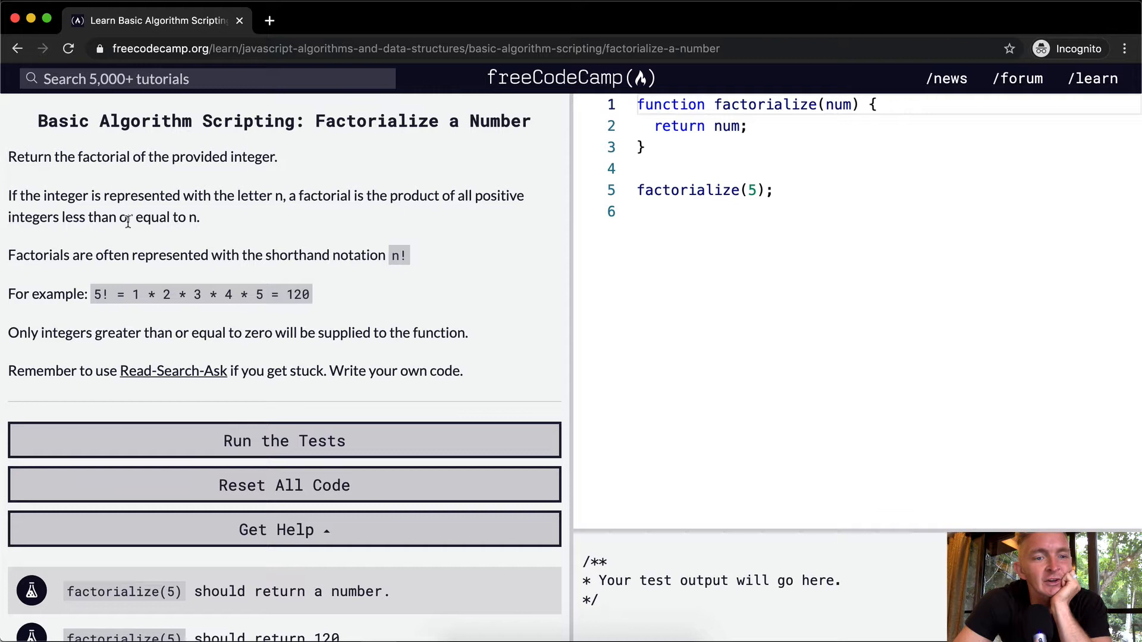
mouse_move(164, 249)
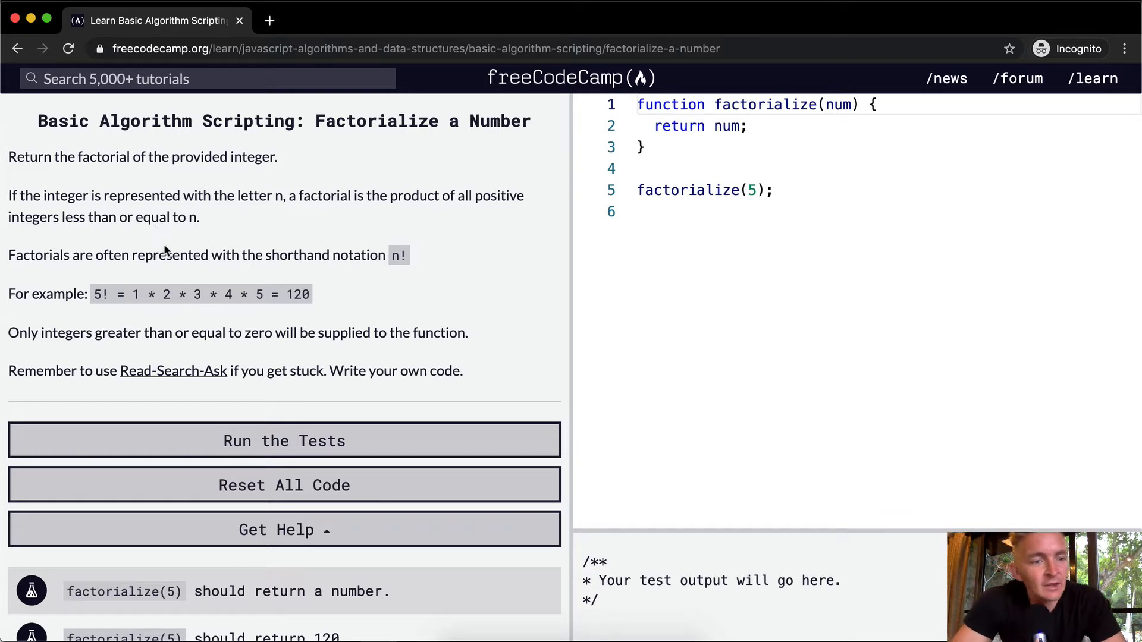
mouse_move(334, 261)
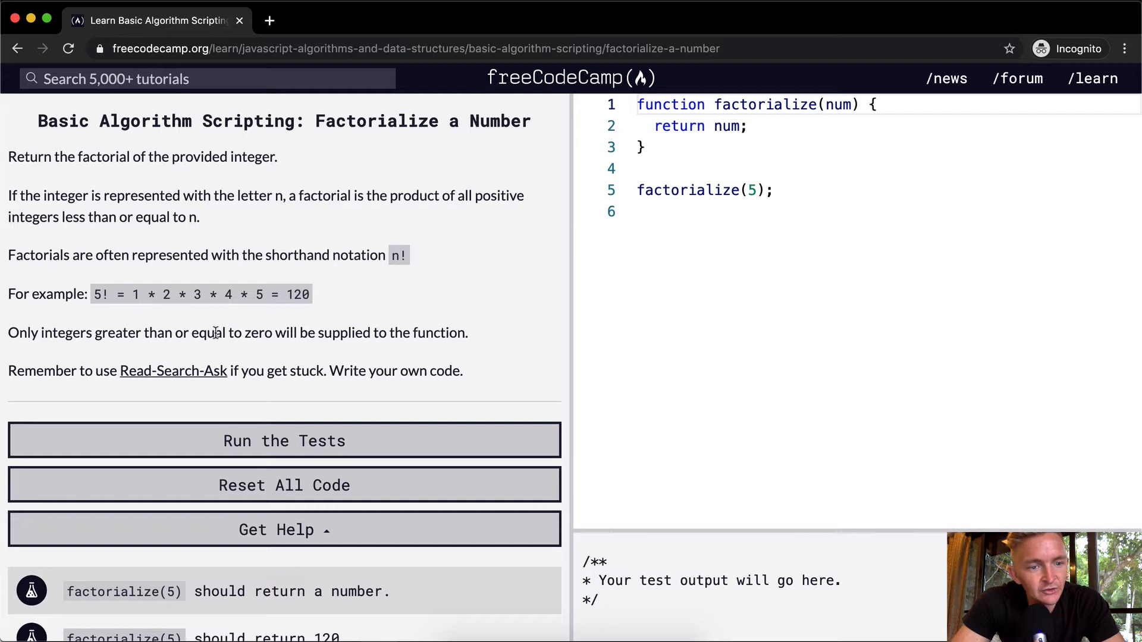
mouse_move(429, 350)
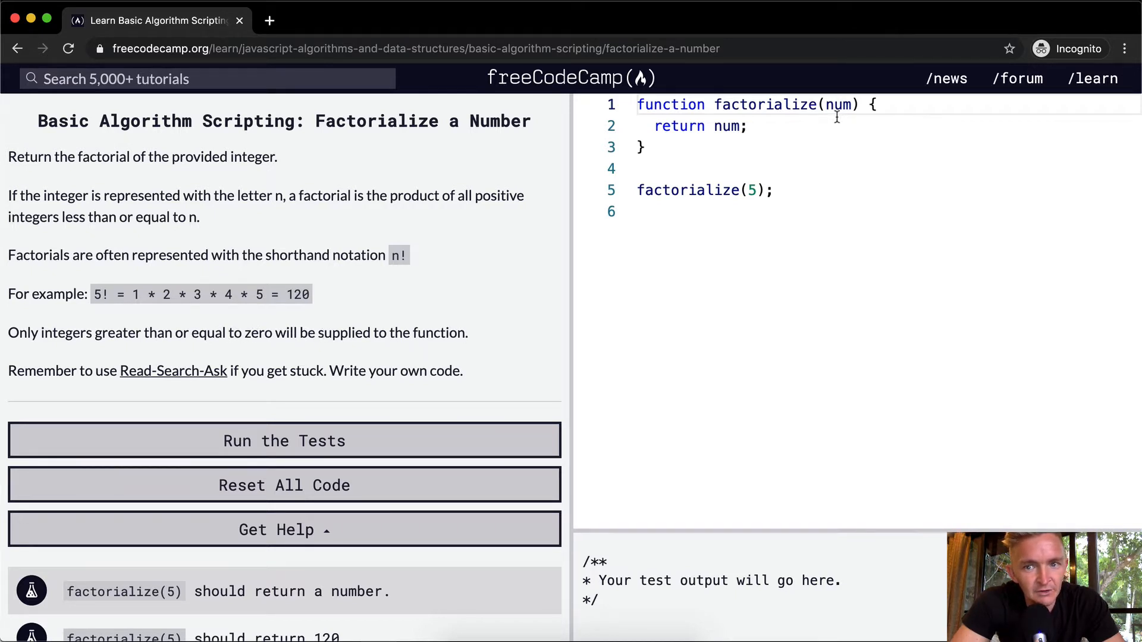
Wrap the factorialize(5) call in console.log so the console prints 5
double_click(836, 104)
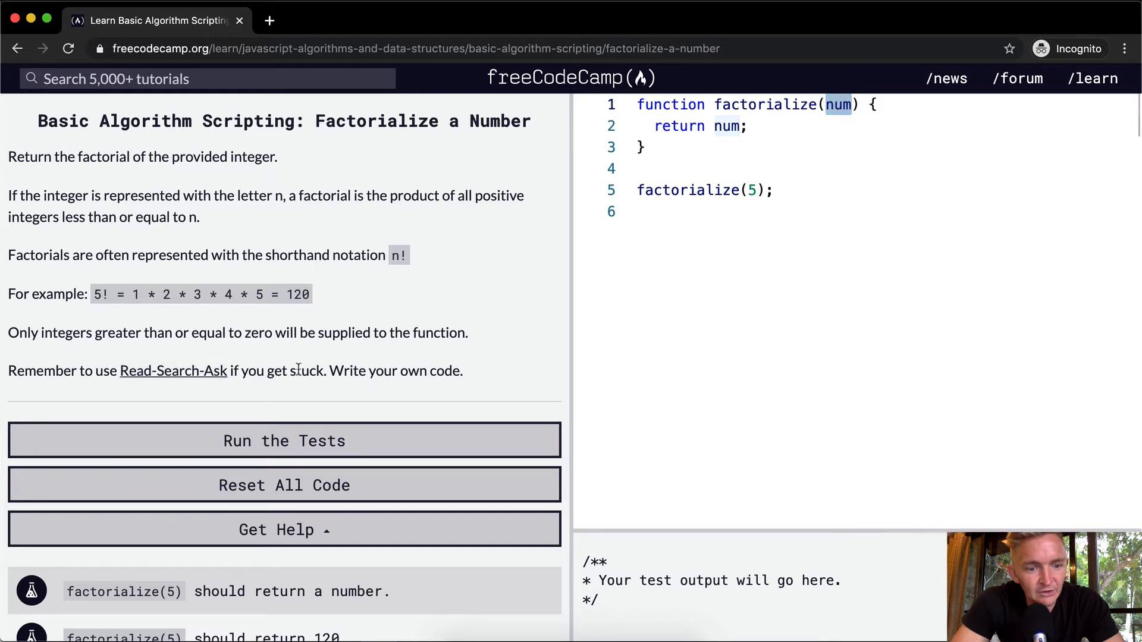
scroll("down", 3)
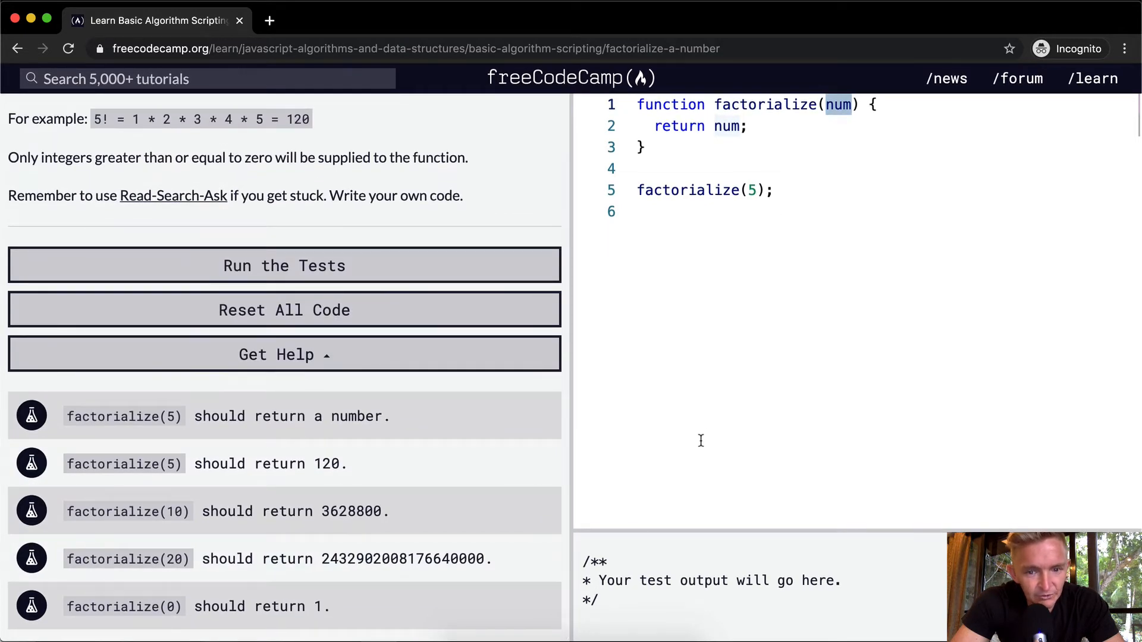
type("cp")
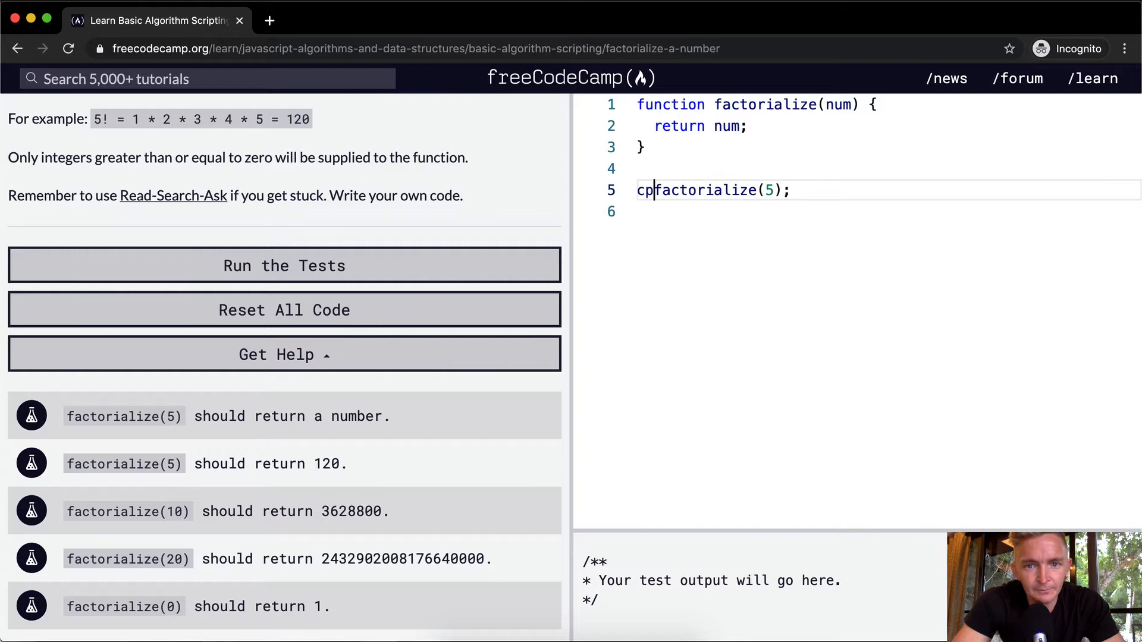
type("onsole.log(")
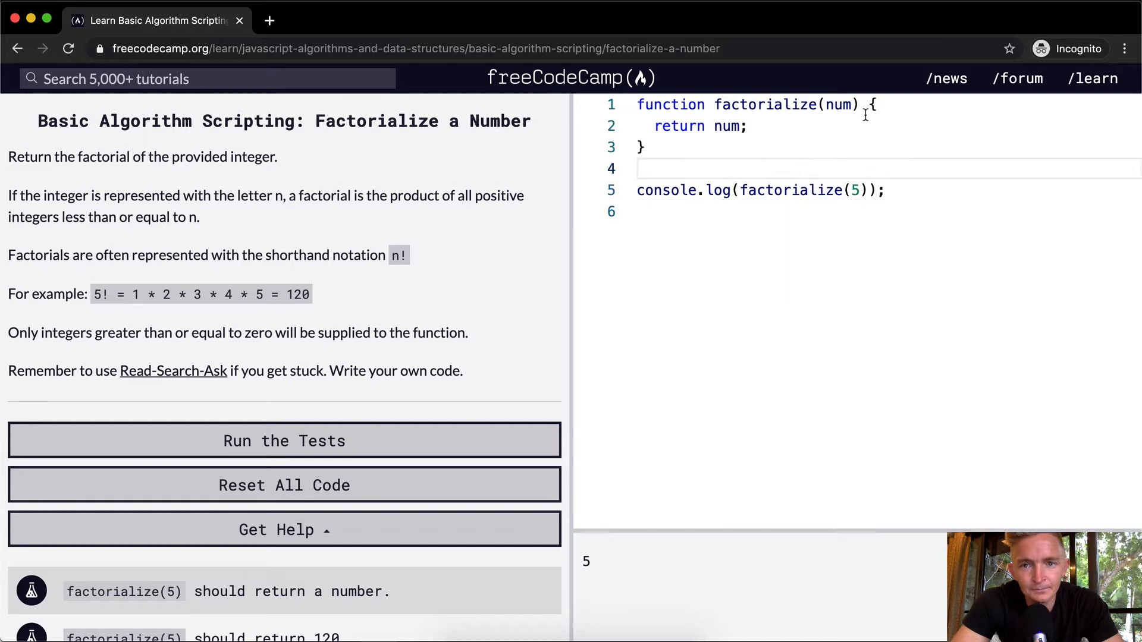
Add let result = 1; as the first line of the function body
key("Enter")
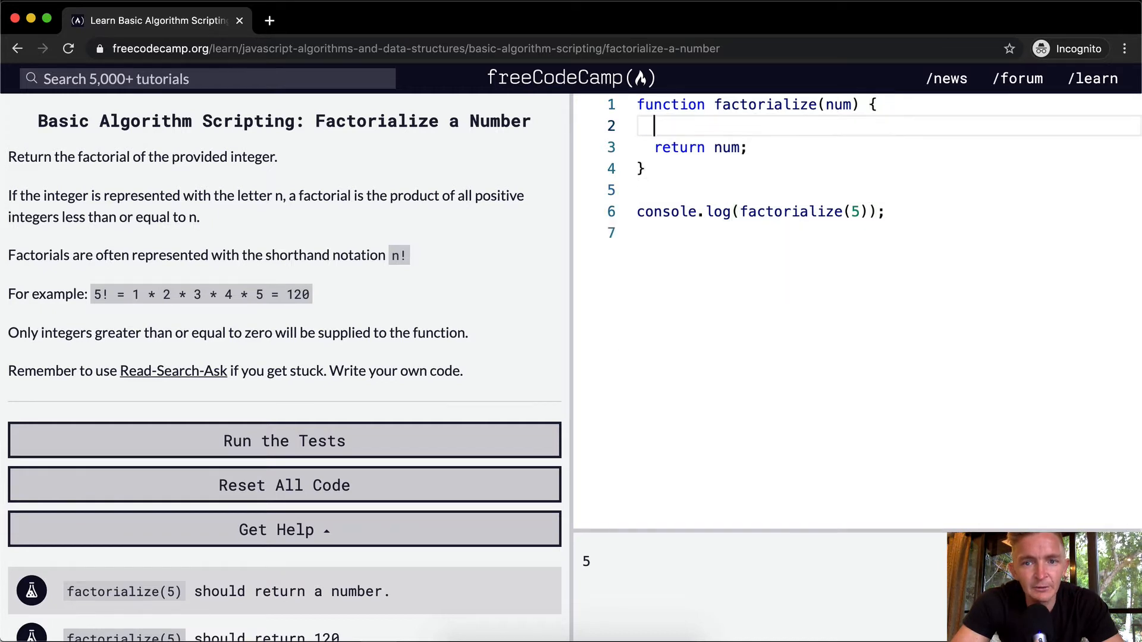
type("let result")
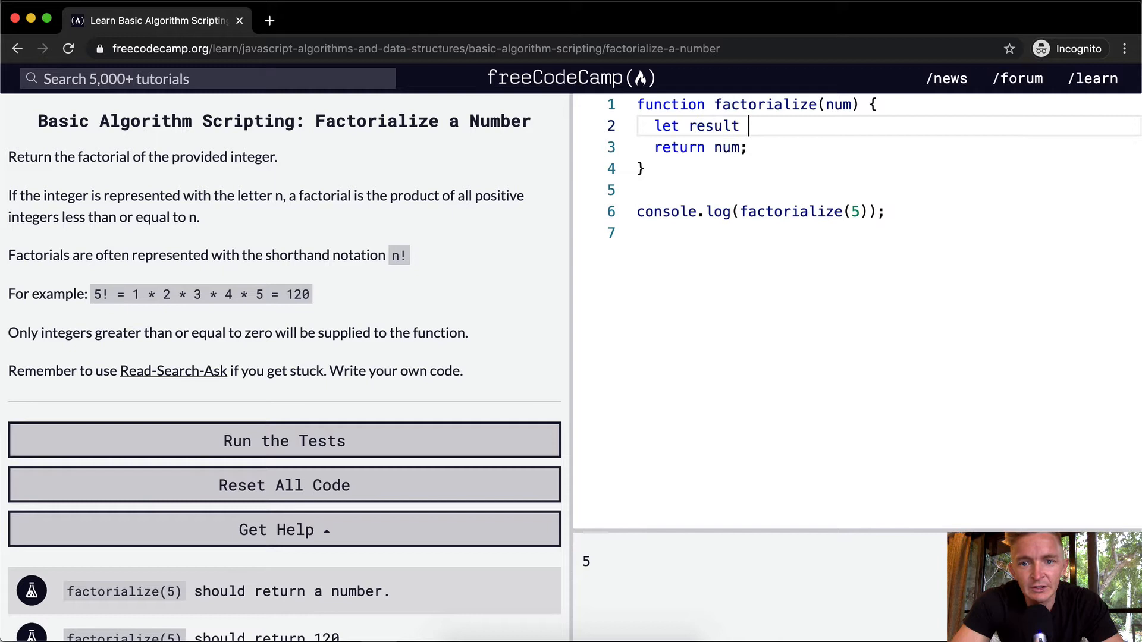
type("= 0;")
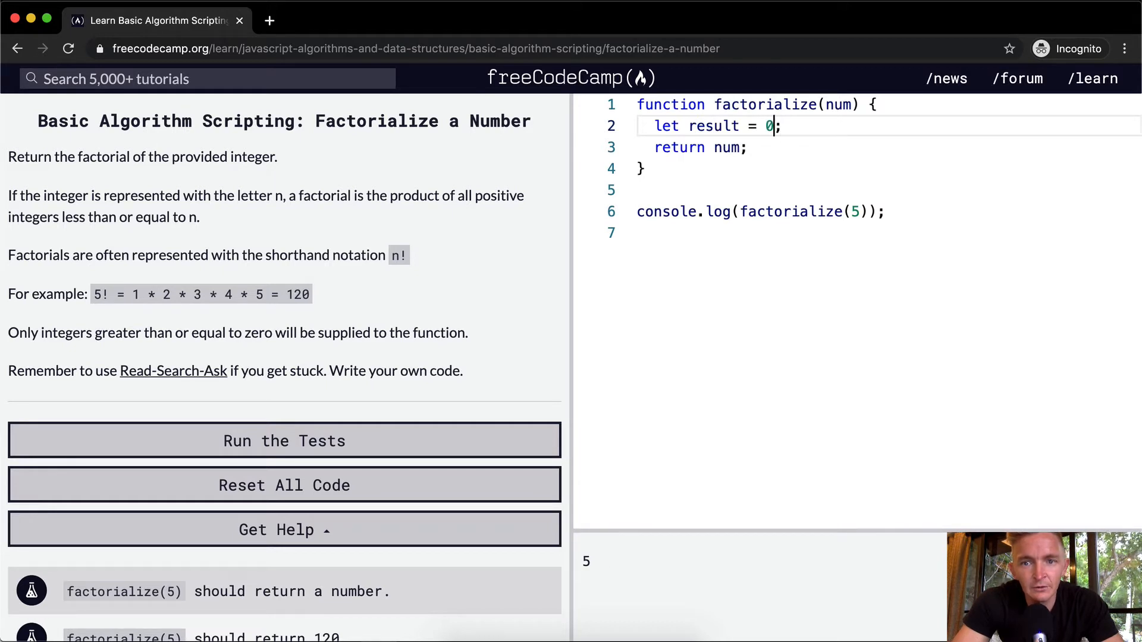
type("1")
type("while")
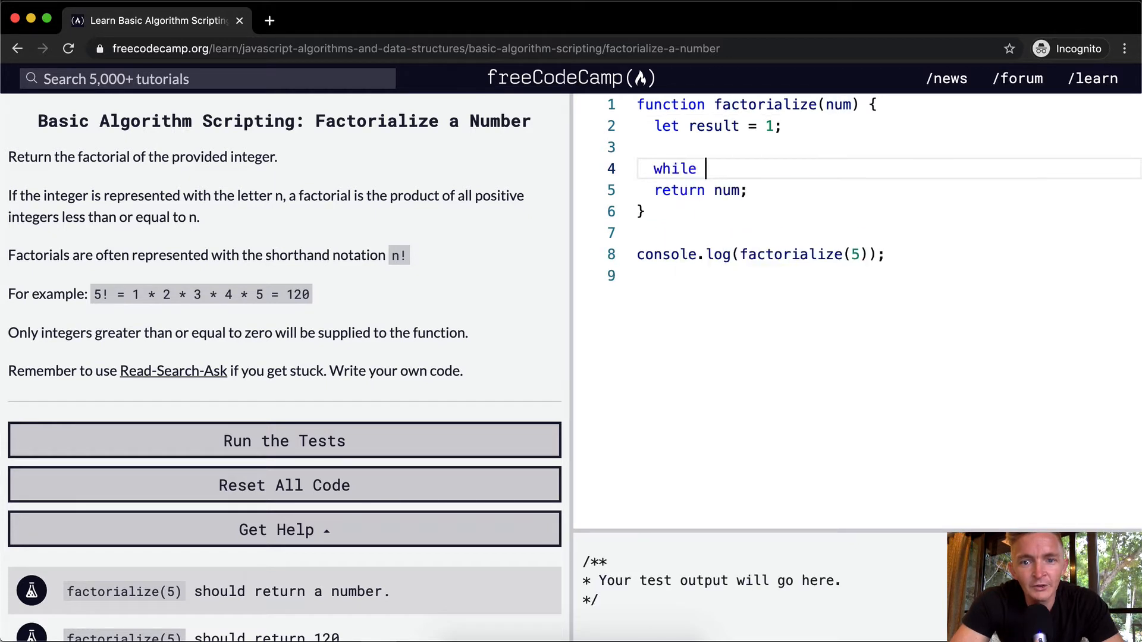
Add a while (num > 0) loop with result *= num; and num -= 1;
type("num > 0")
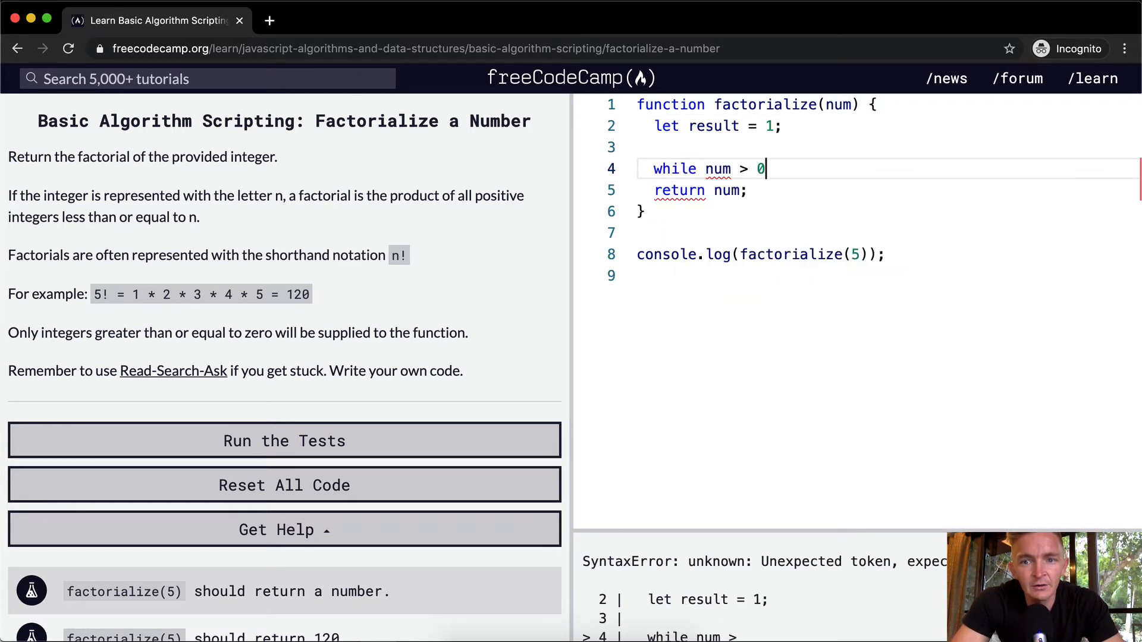
type(")")
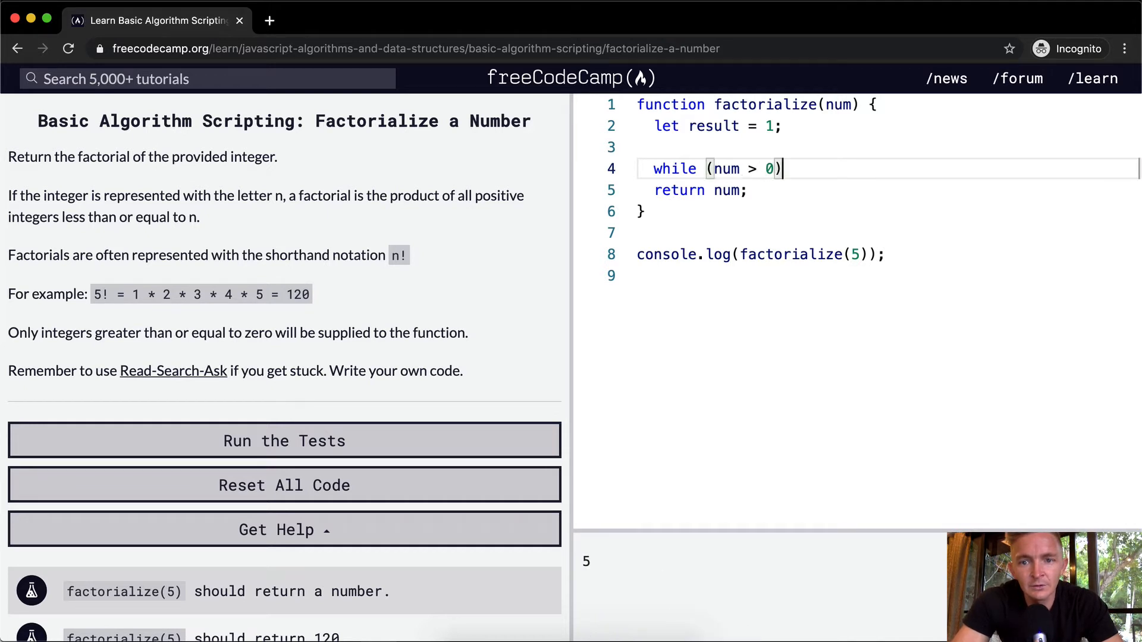
type("{")
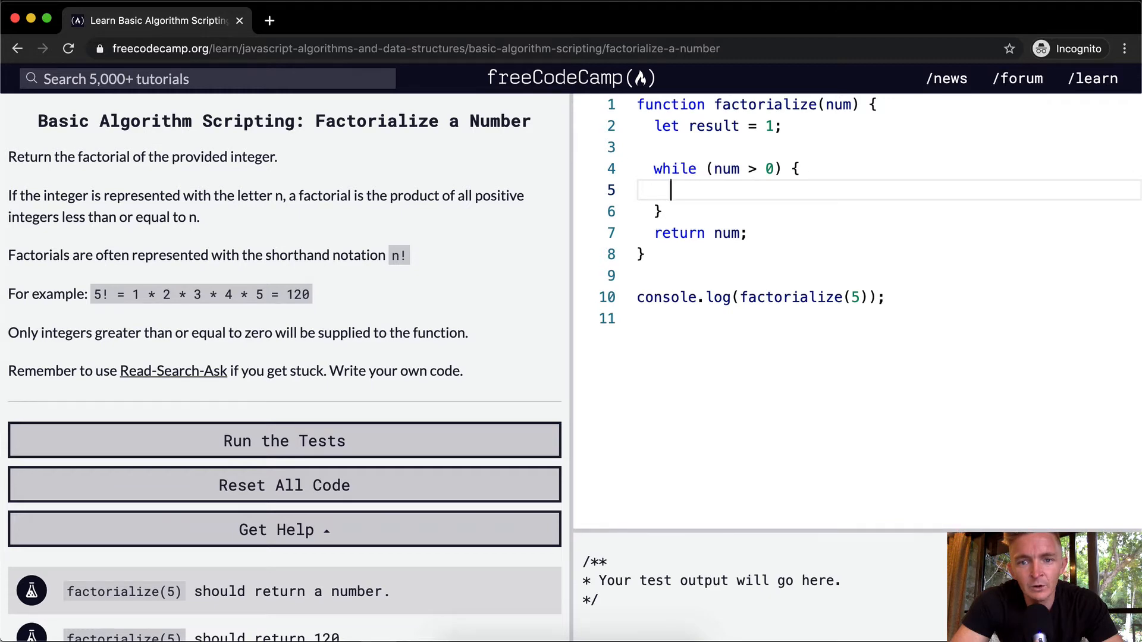
type("resl")
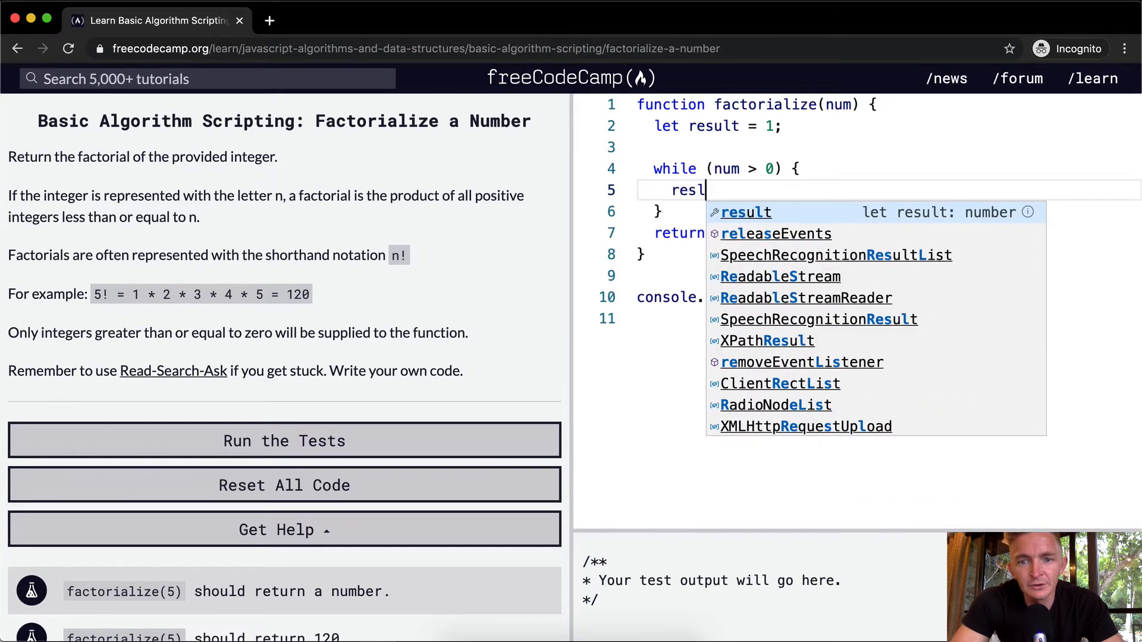
type("ult")
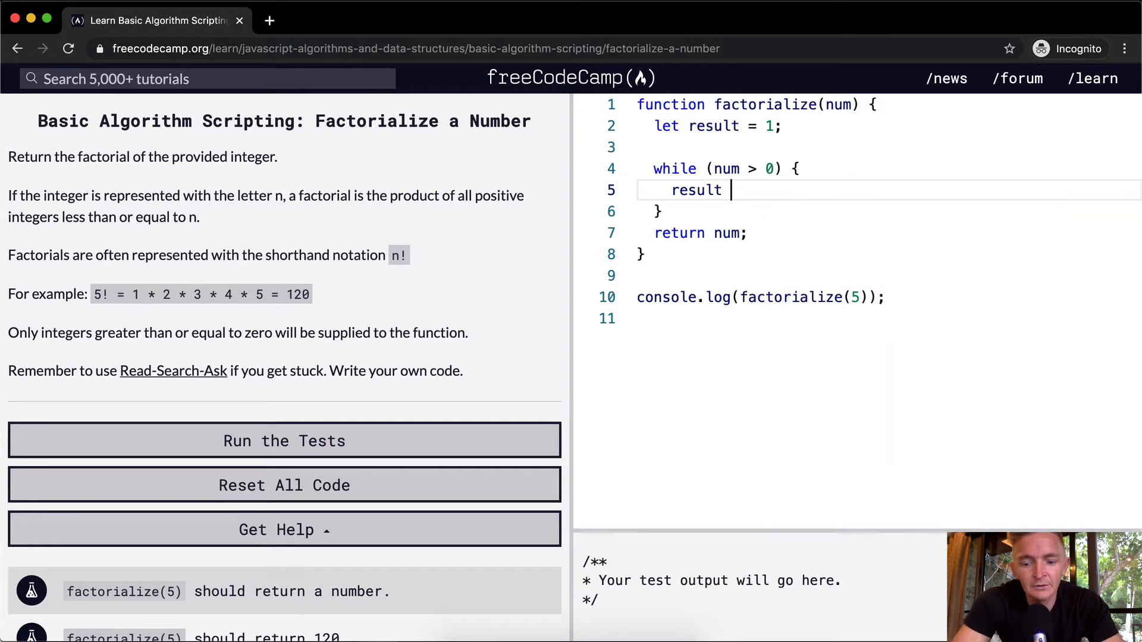
type("*= num")
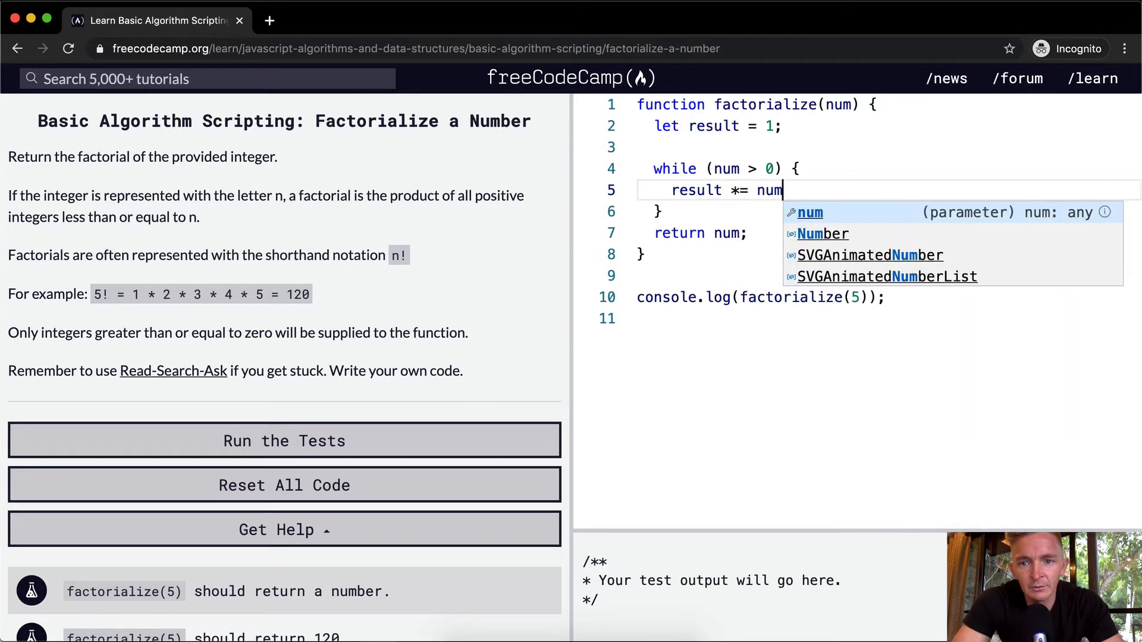
type(";")
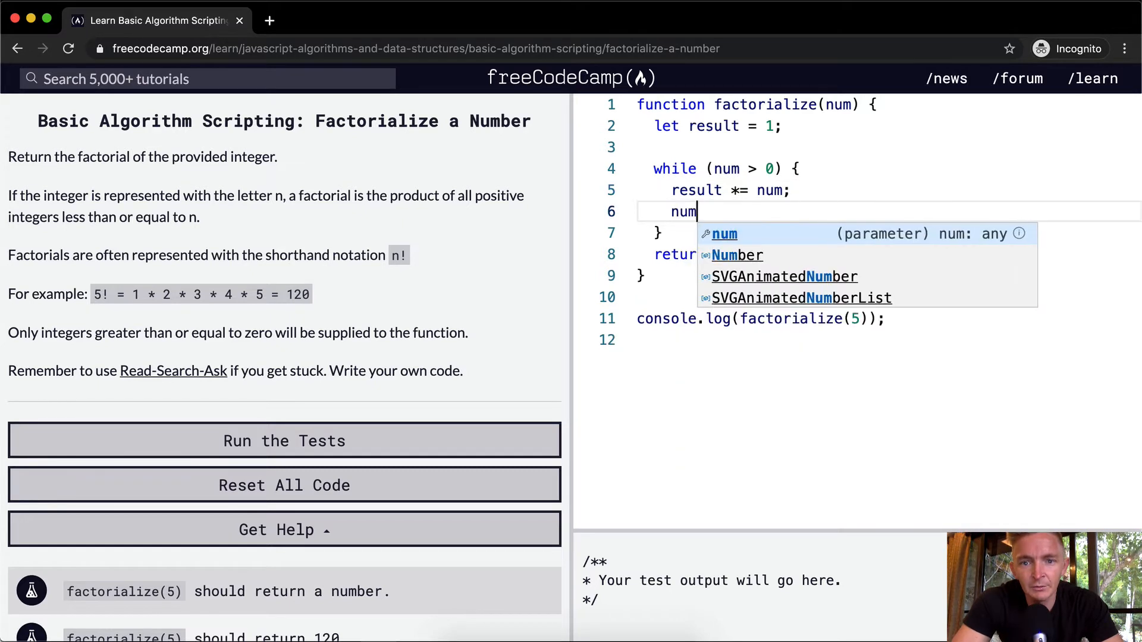
type("-=")
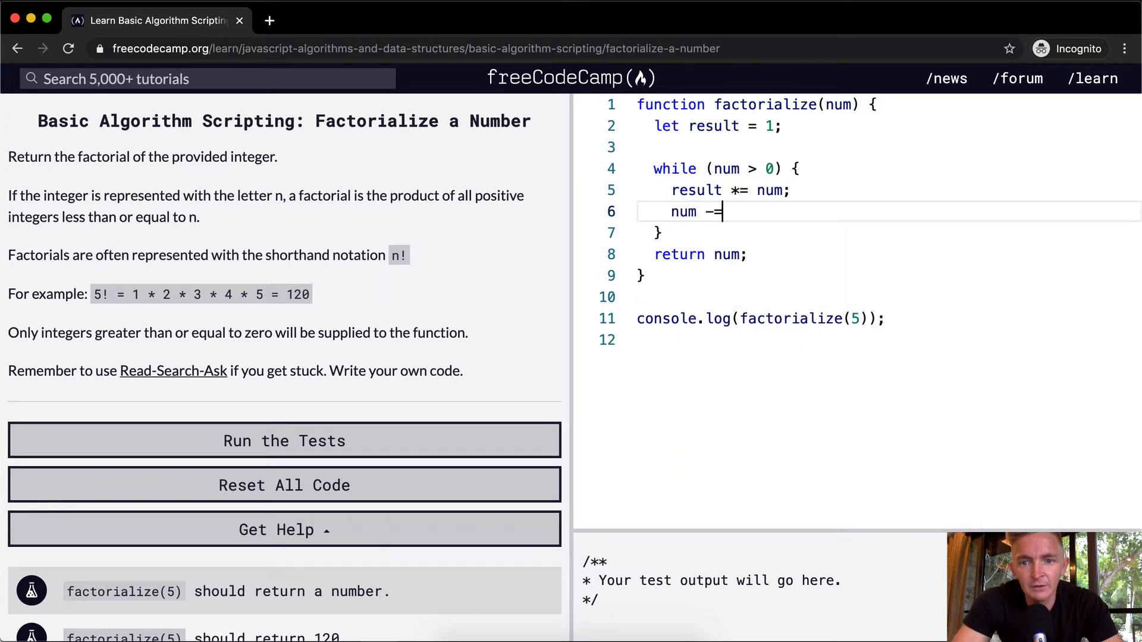
type("1;")
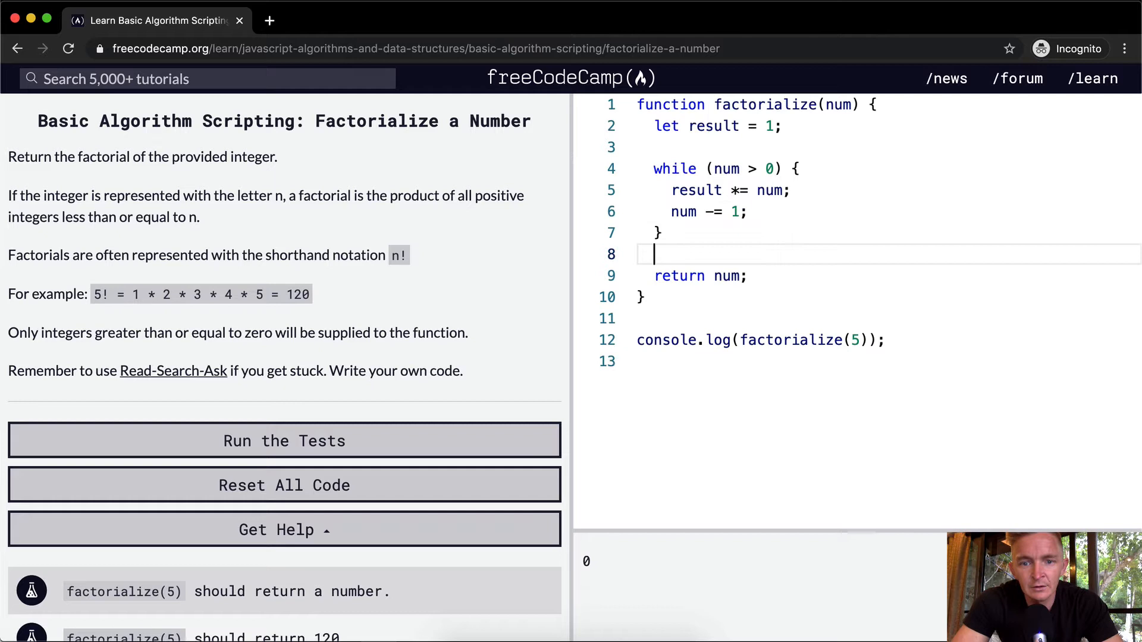
mouse_move(834, 217)
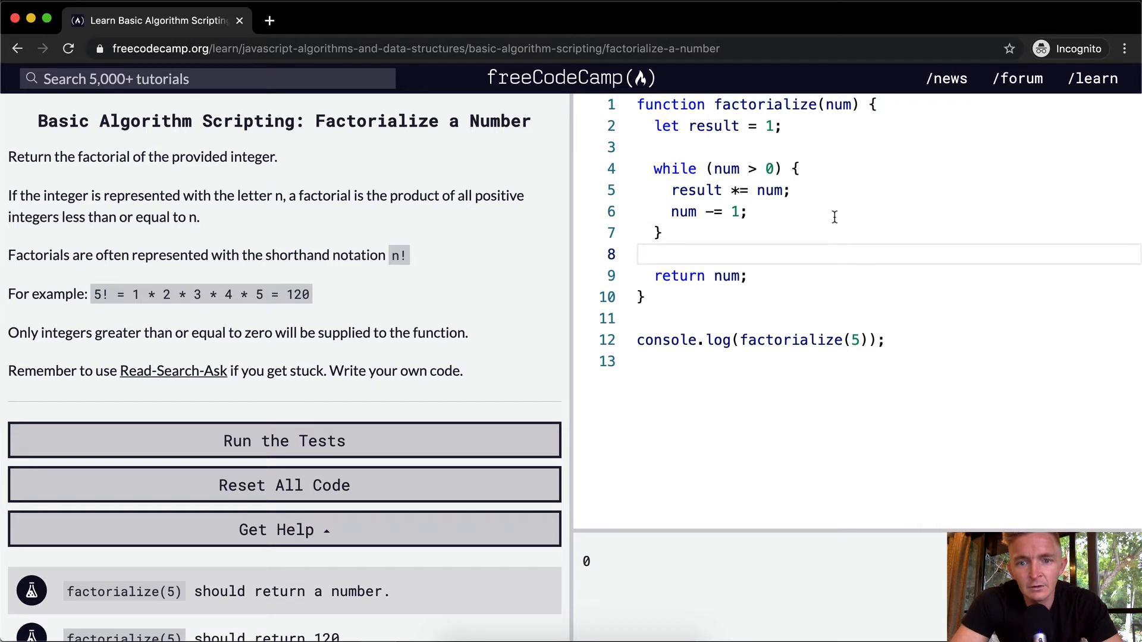
mouse_move(756, 168)
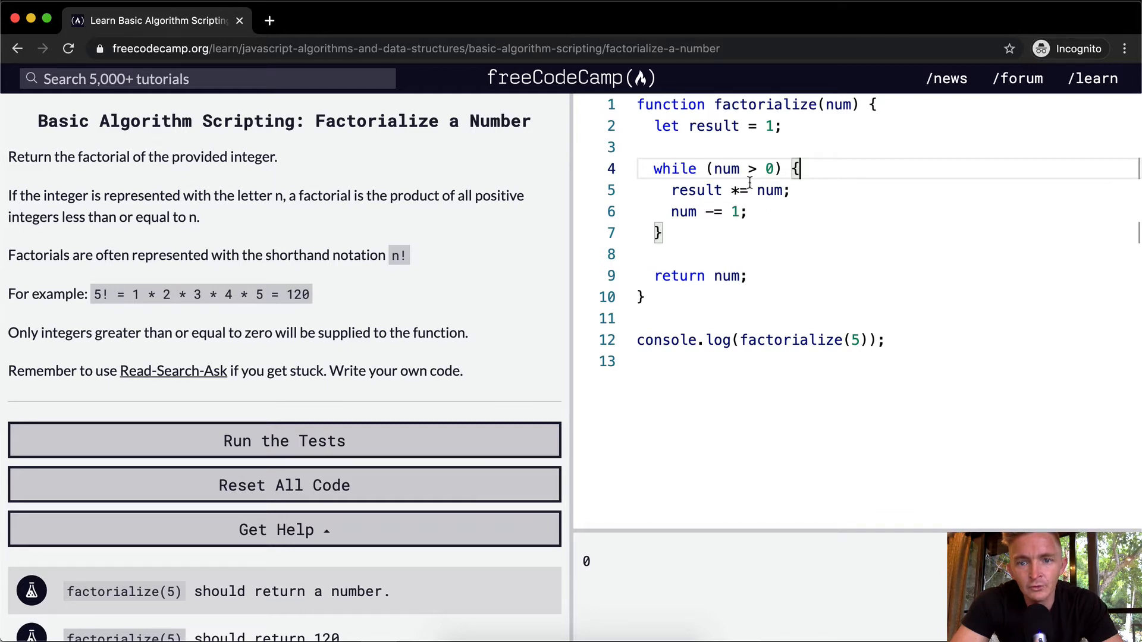
type("console.l")
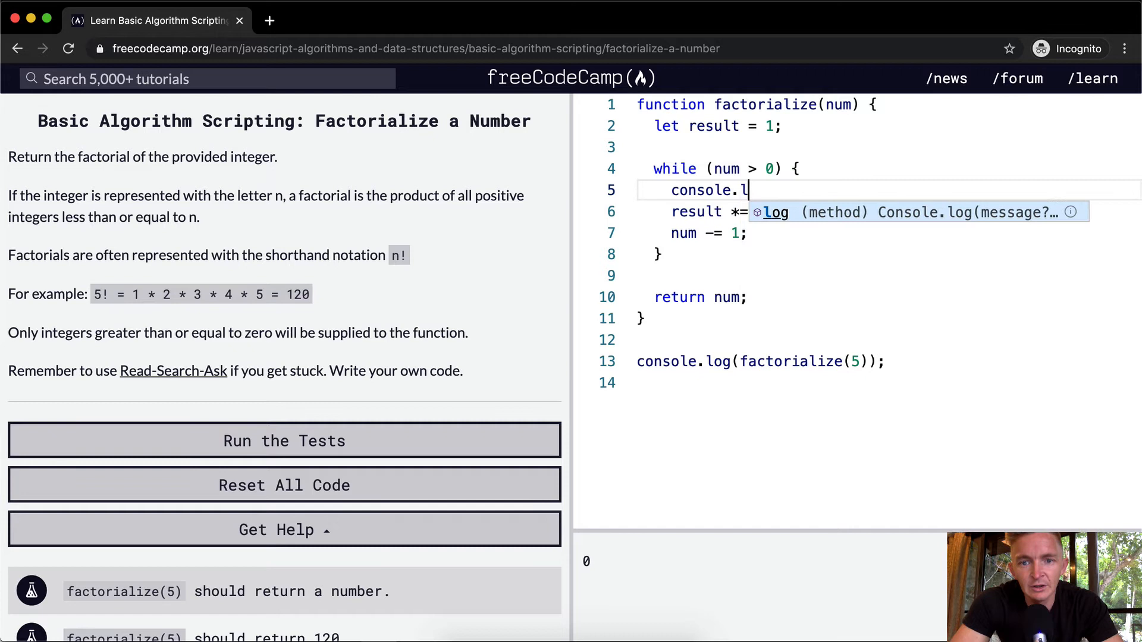
type("og(num);")
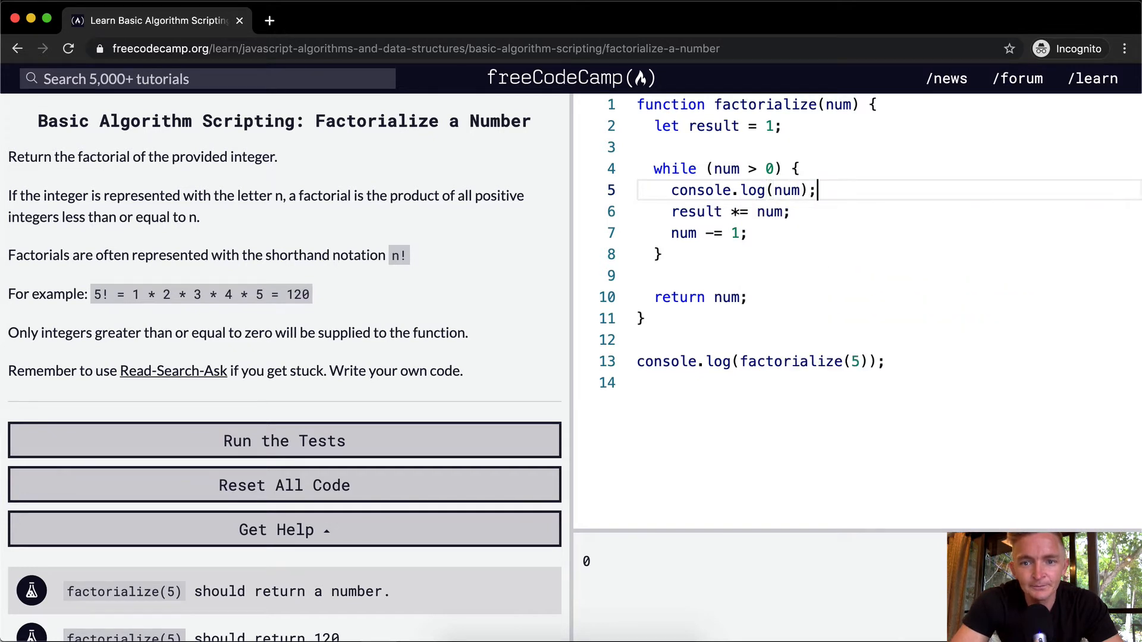
left_click(284, 441)
type("=")
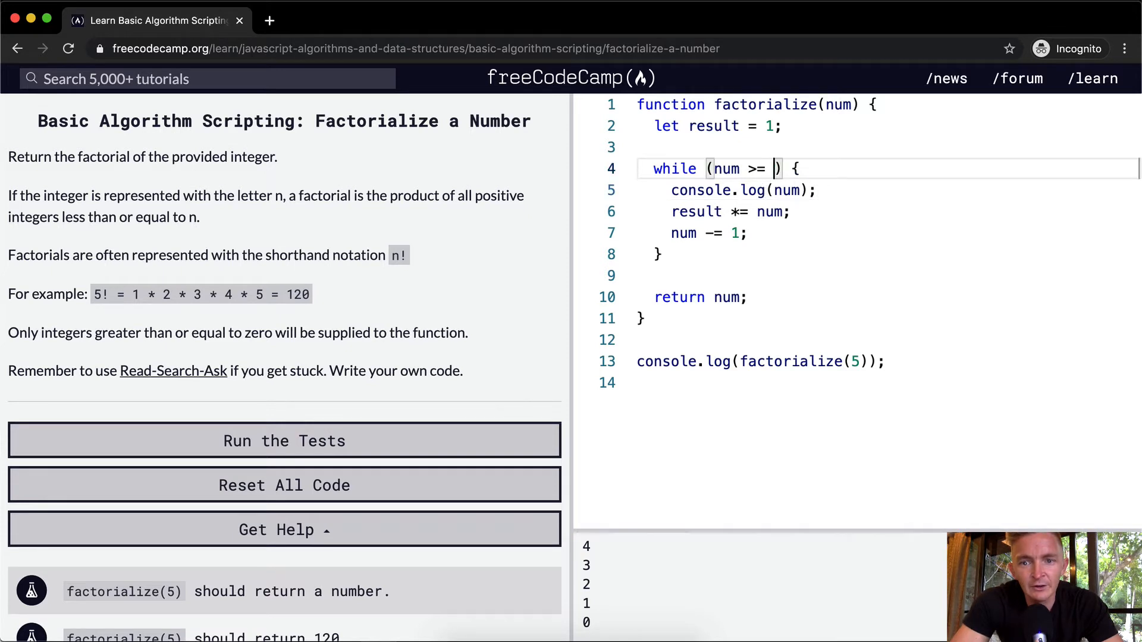
type("1")
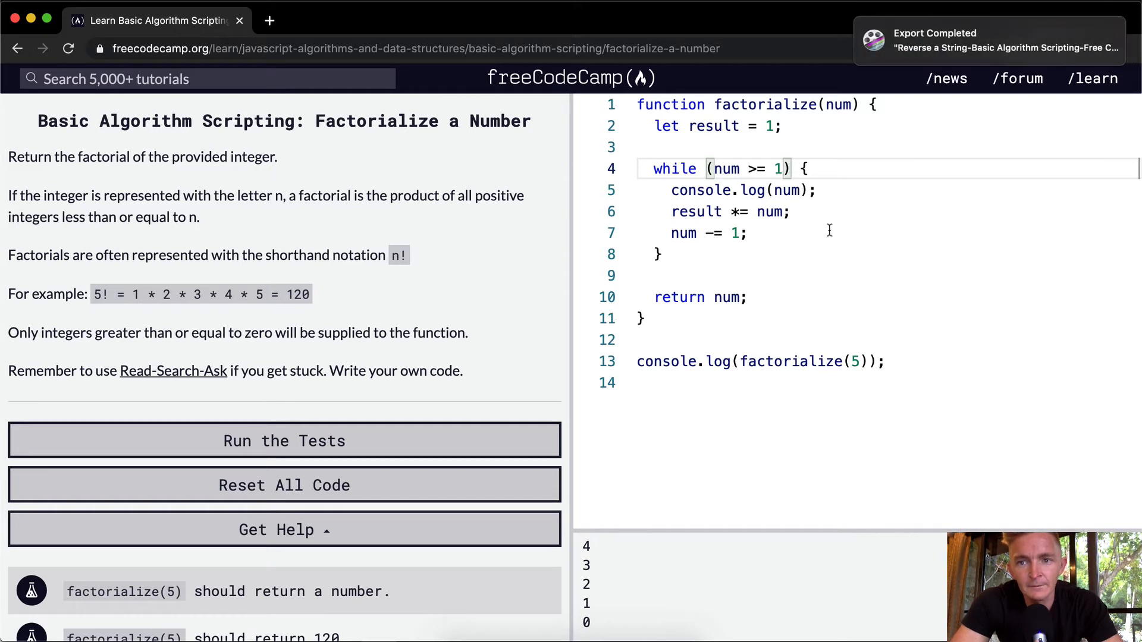
mouse_move(791, 191)
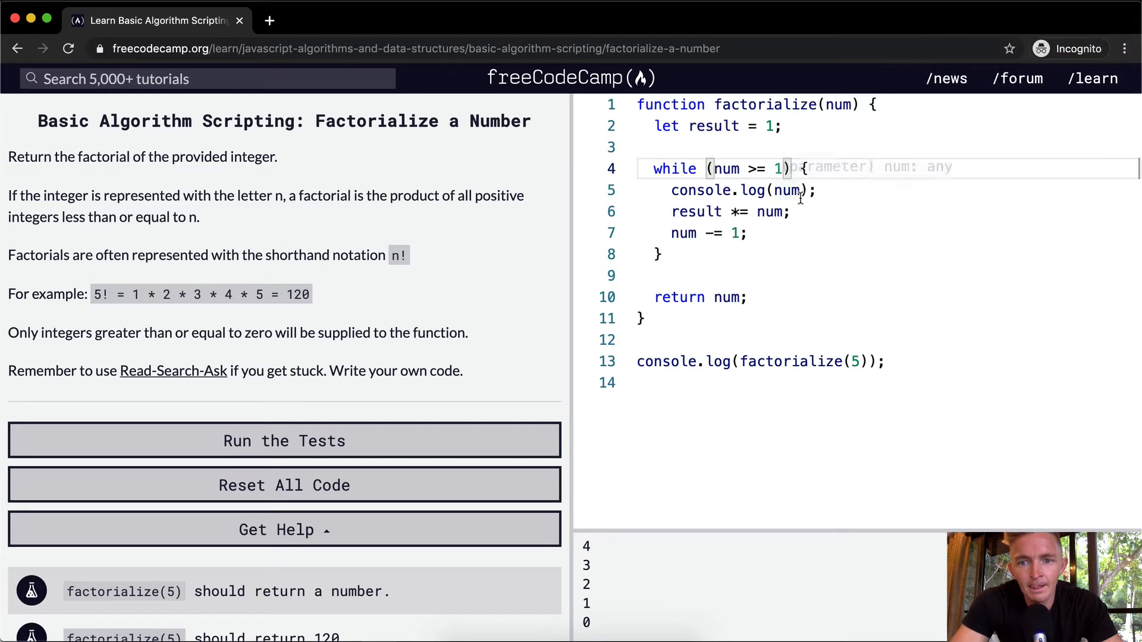
type("2")
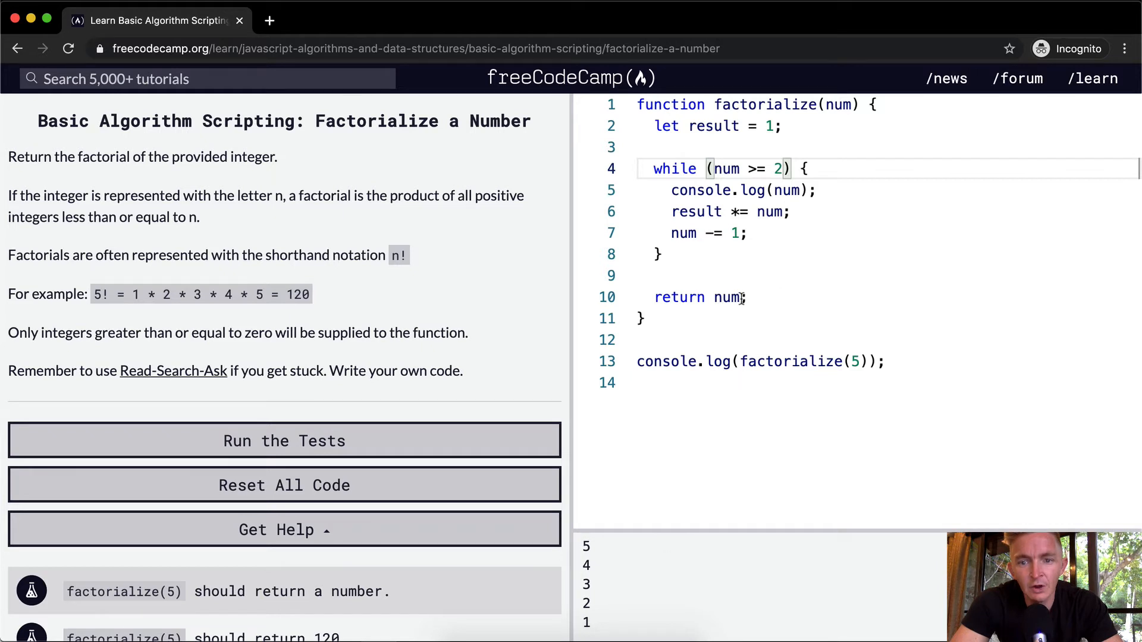
type("0")
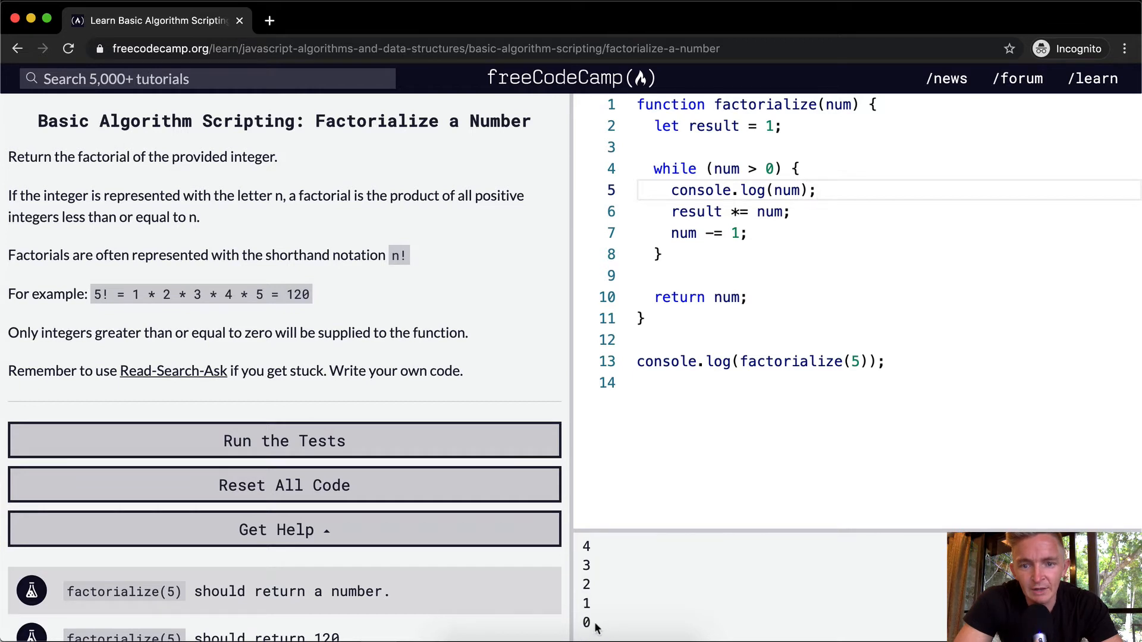
mouse_move(779, 220)
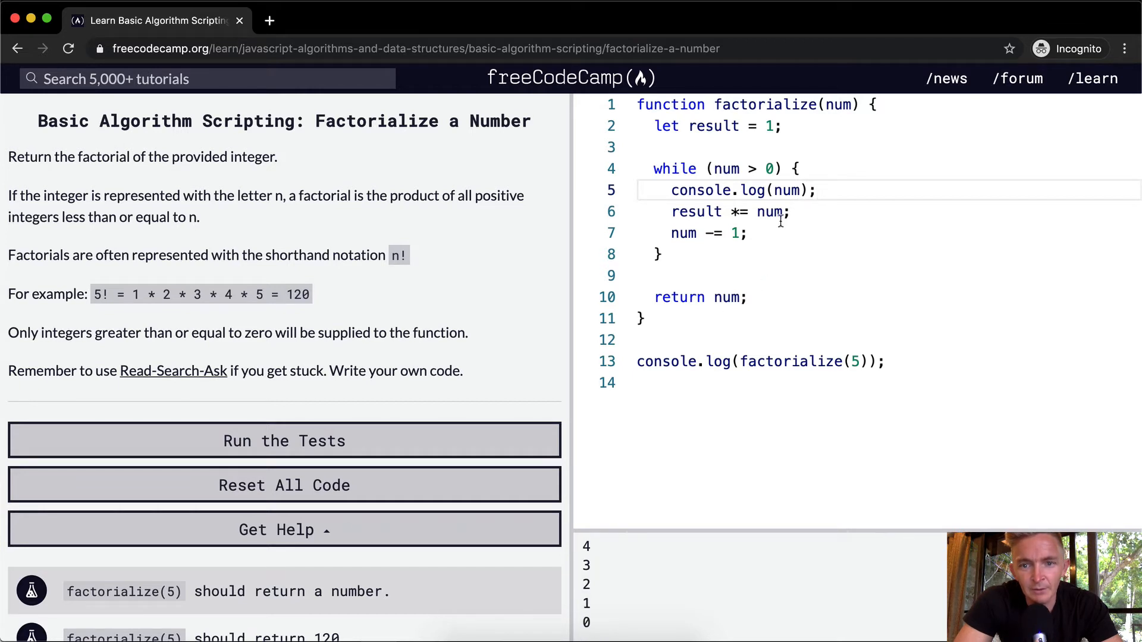
mouse_move(779, 223)
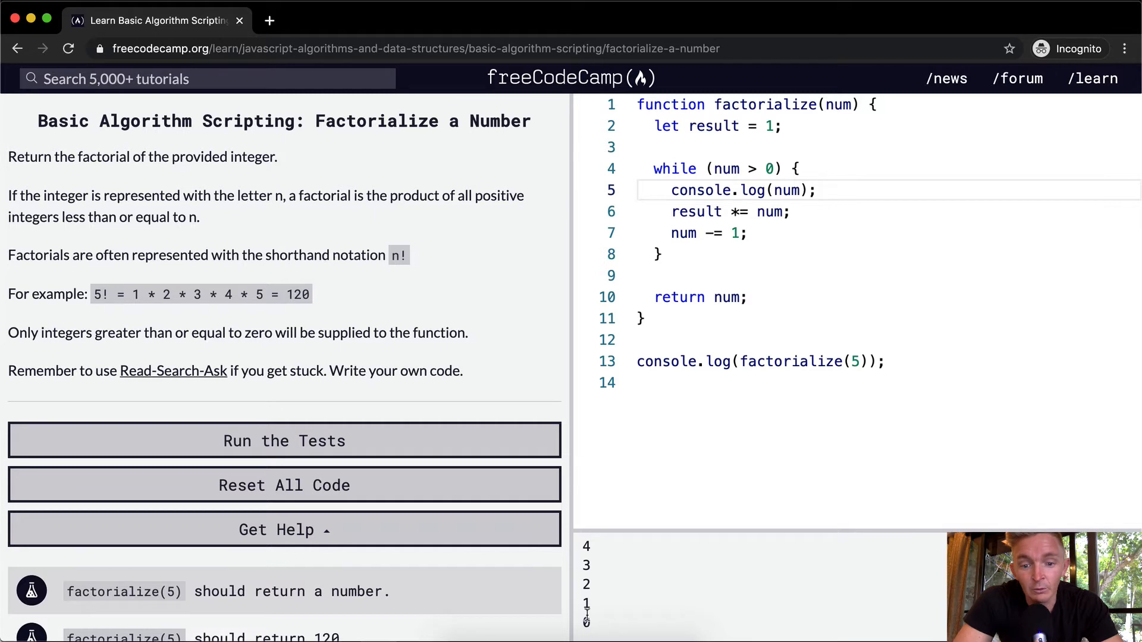
left_click(729, 297)
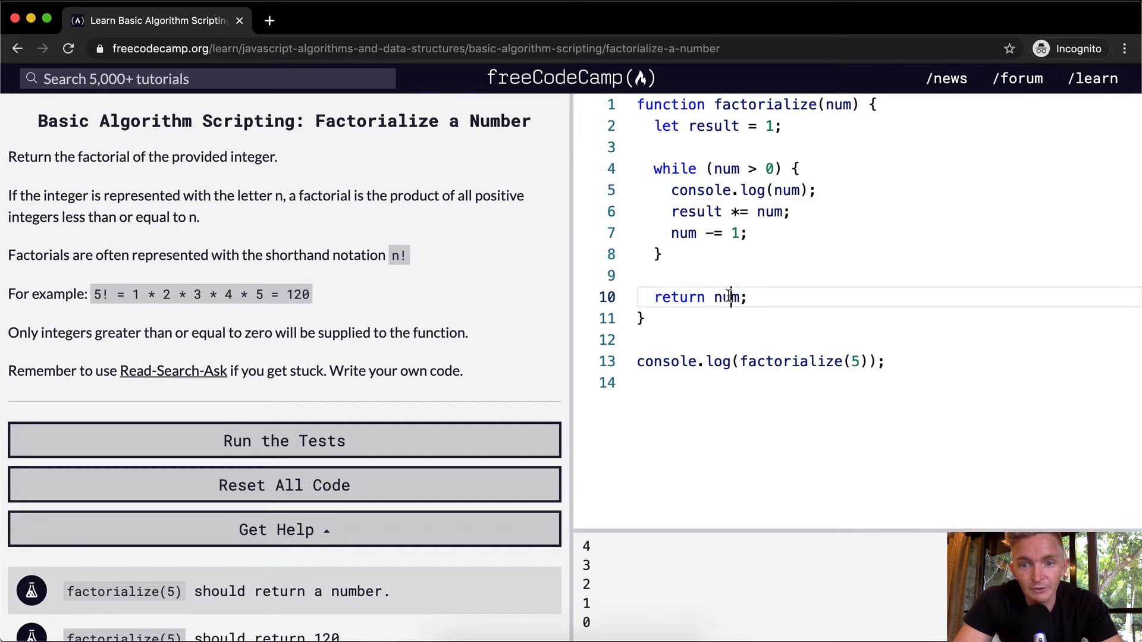
double_click(726, 298)
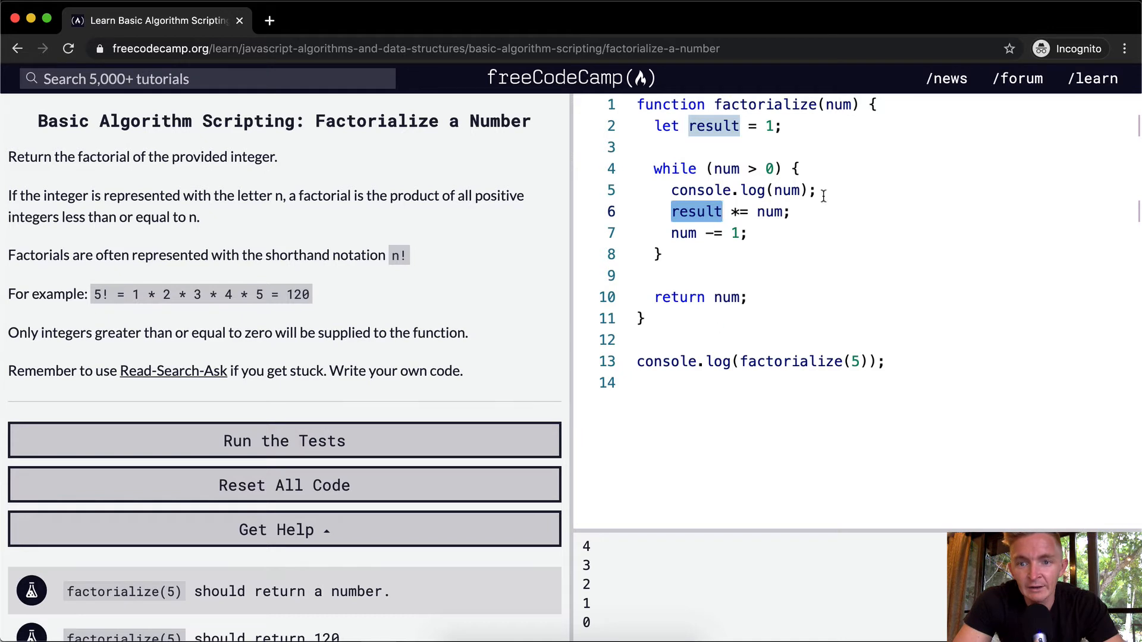
mouse_move(726, 169)
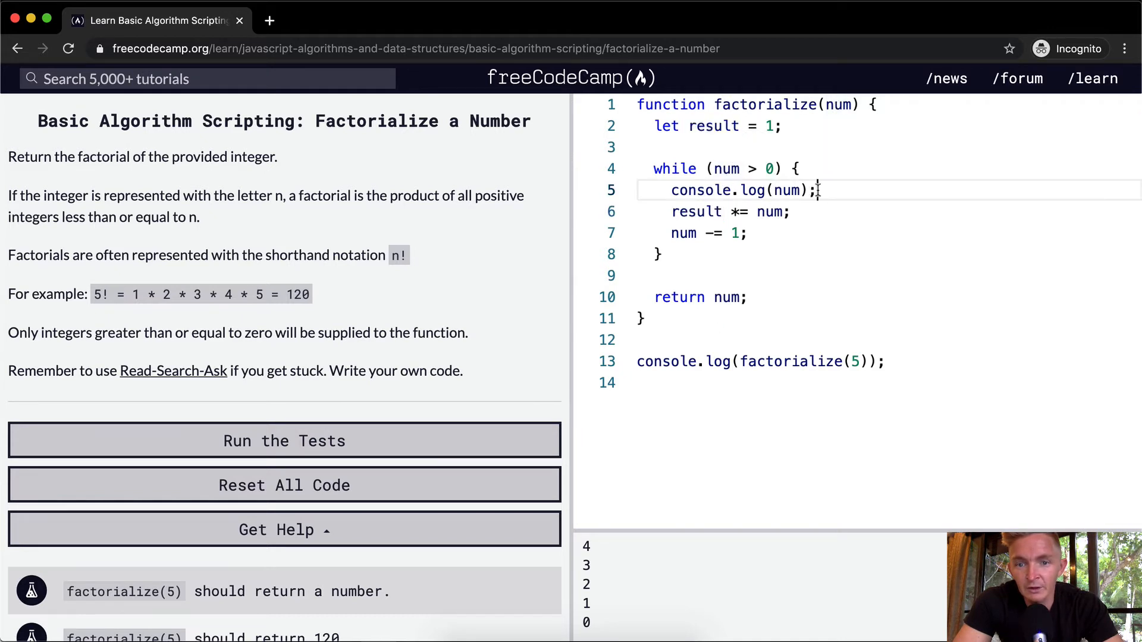
key("Backspace")
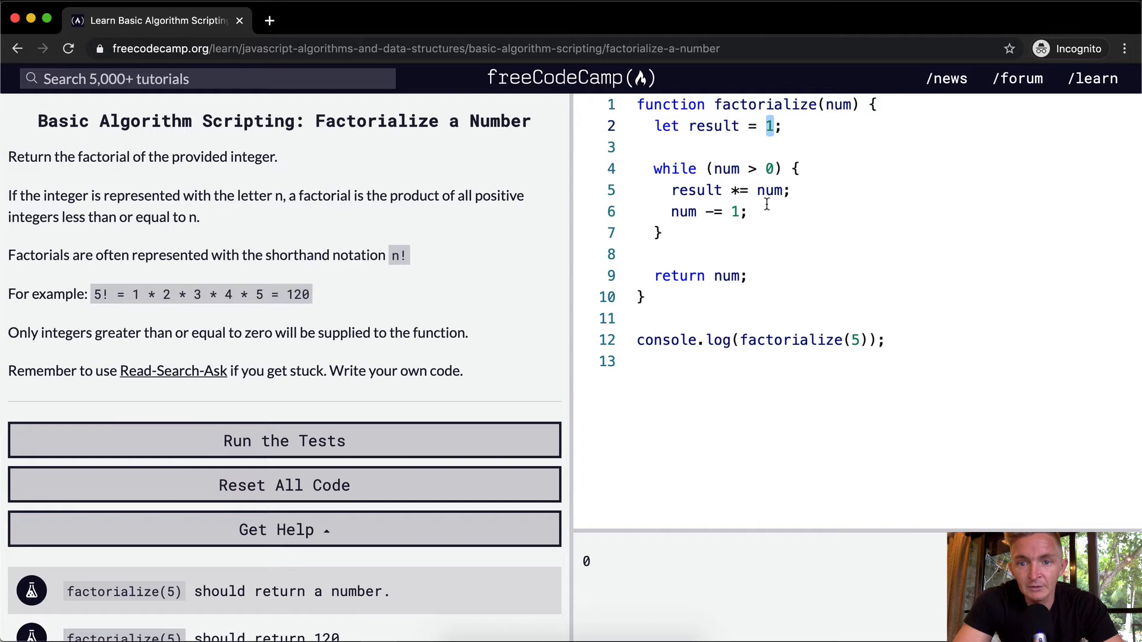
double_click(770, 191)
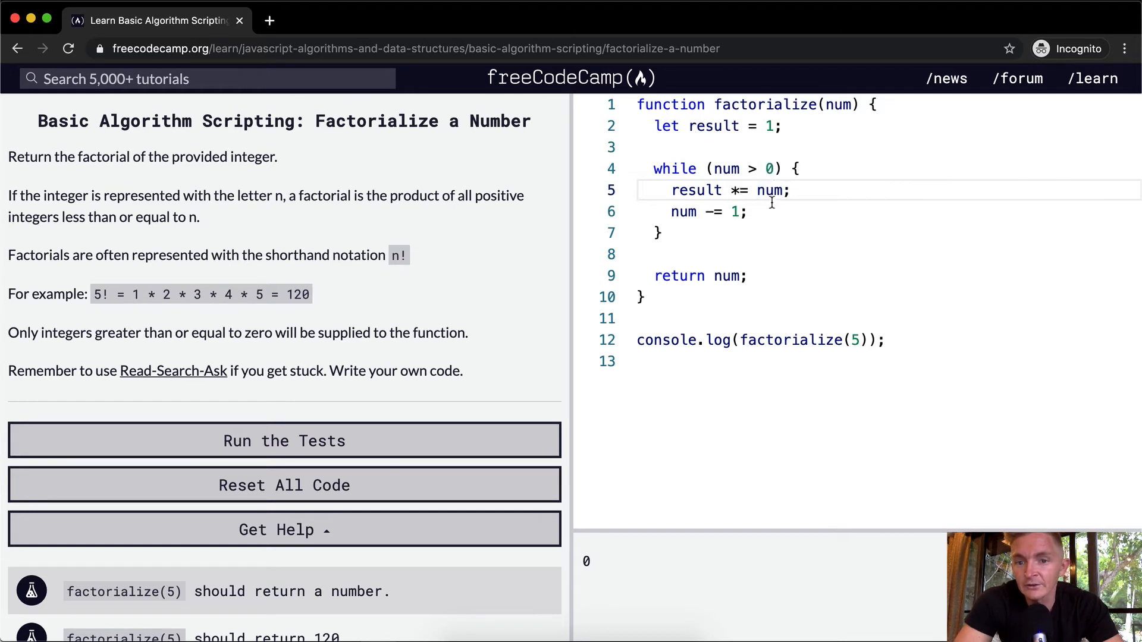
mouse_move(768, 191)
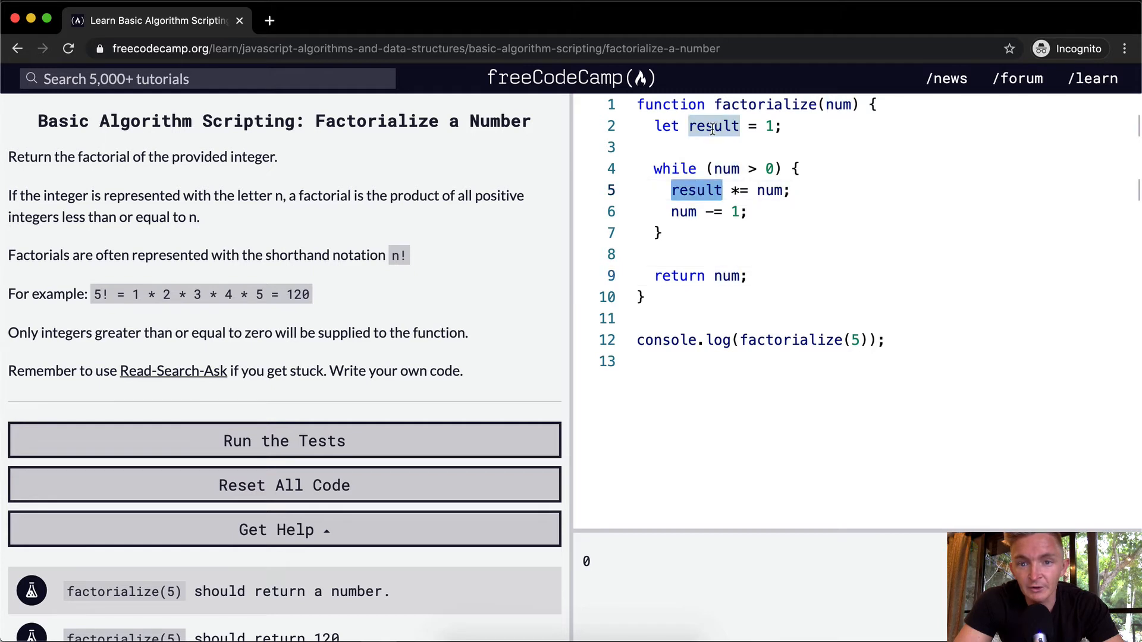
Return result instead of num, check the console shows 120, and scroll to the tests
left_click(722, 276)
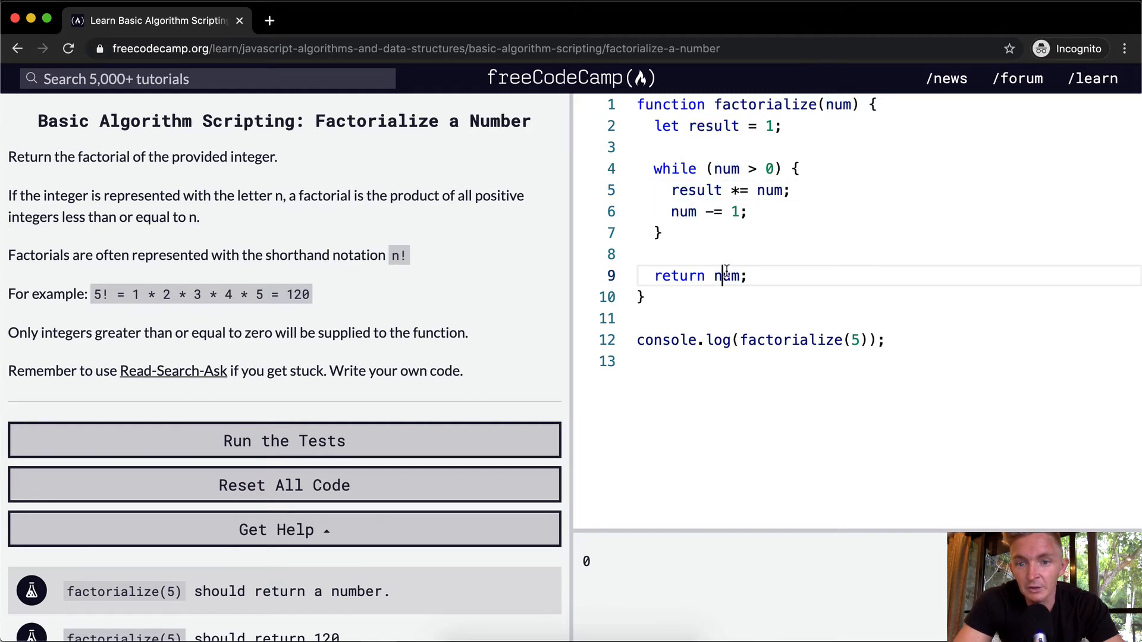
type("result")
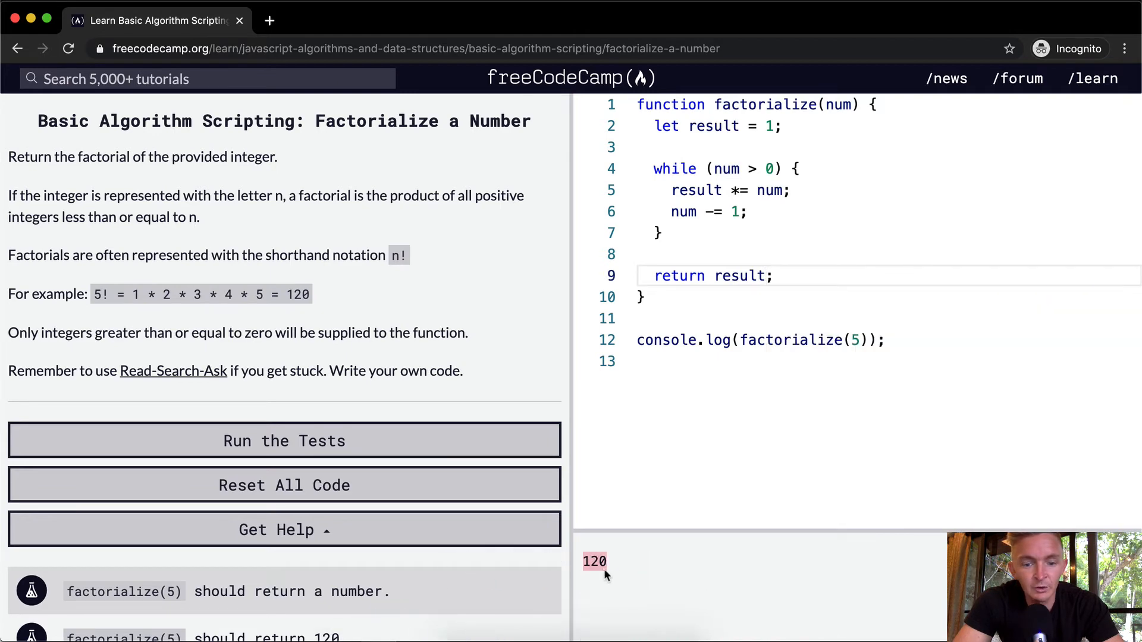
scroll("down", 3)
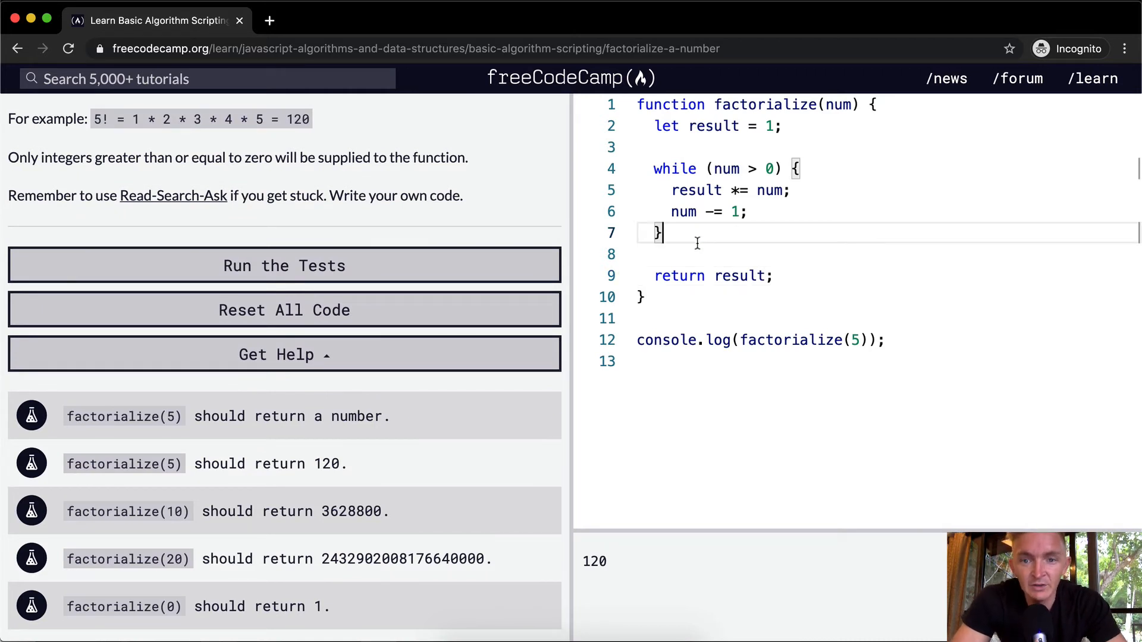
left_click_drag(656, 233, 659, 168)
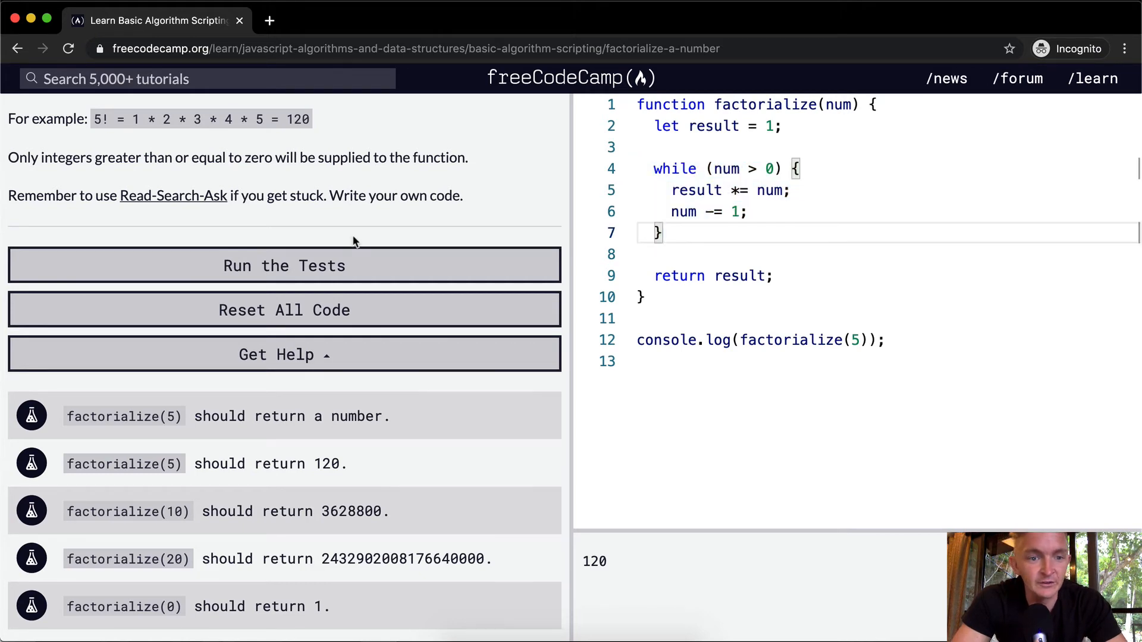
Run the tests and write a for loop counting i down from num while i > 0
left_click(284, 265)
type("for (let i ")
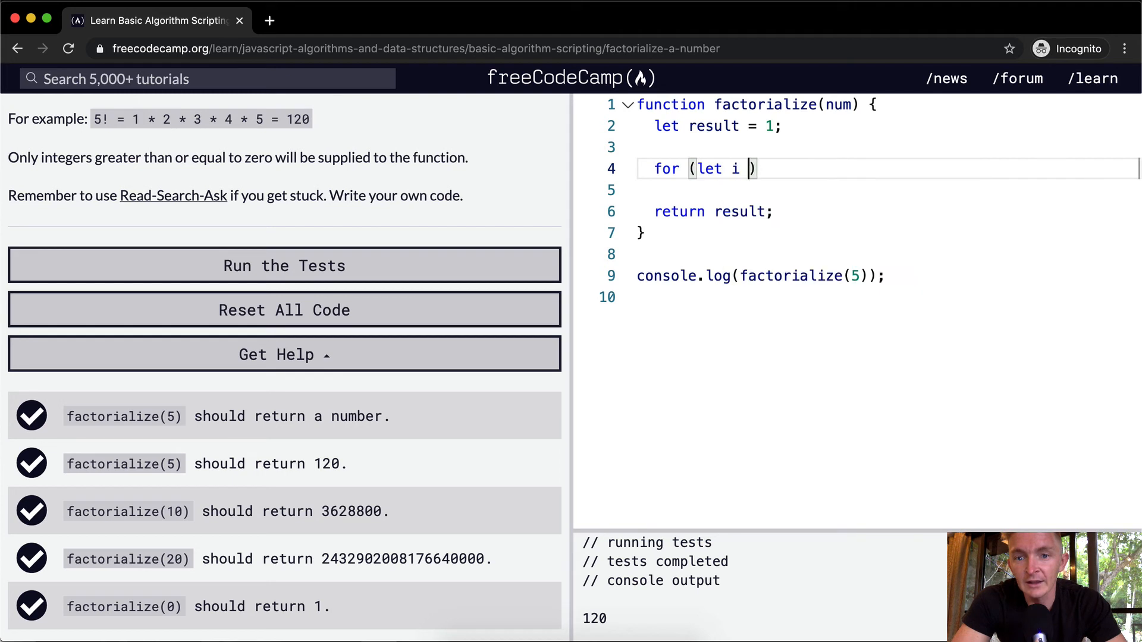
type("= num; i")
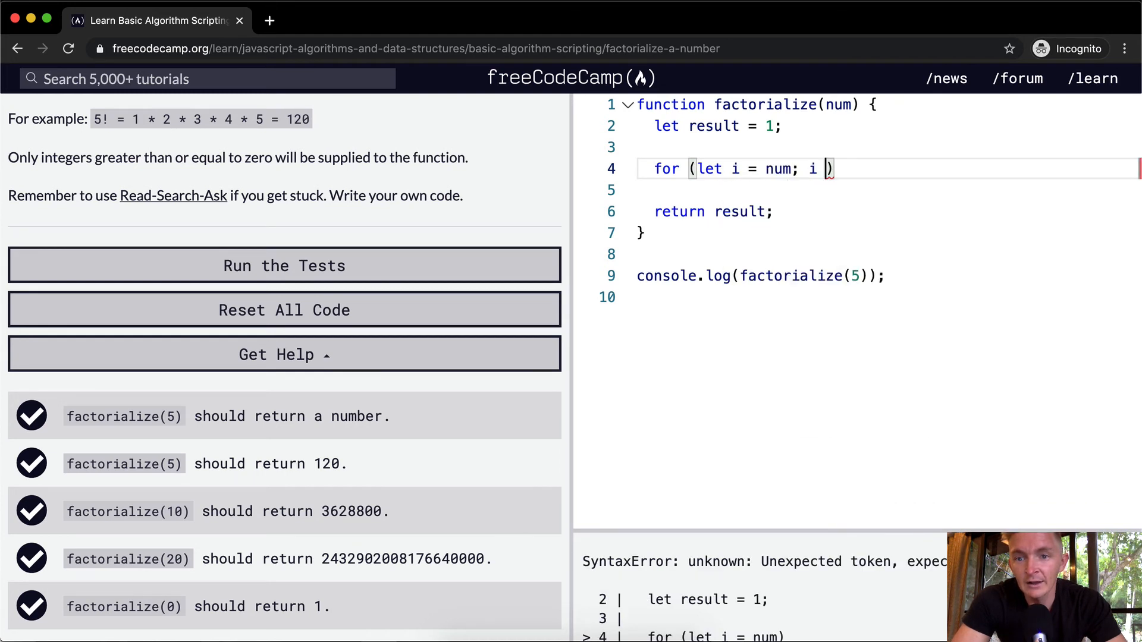
type("> 0; i -")
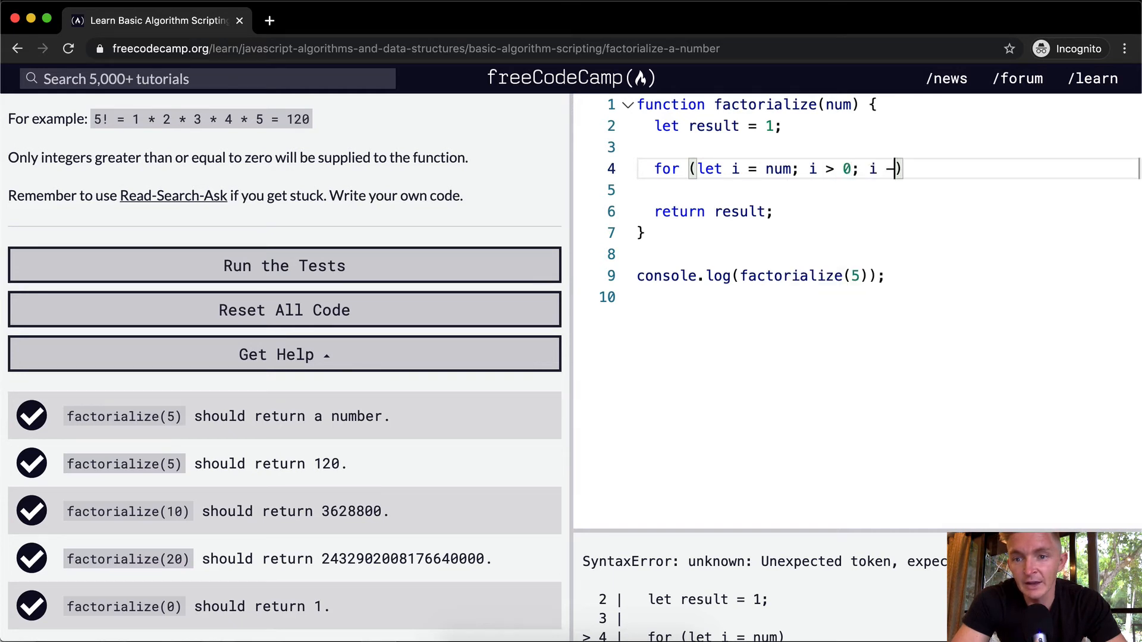
type("=")
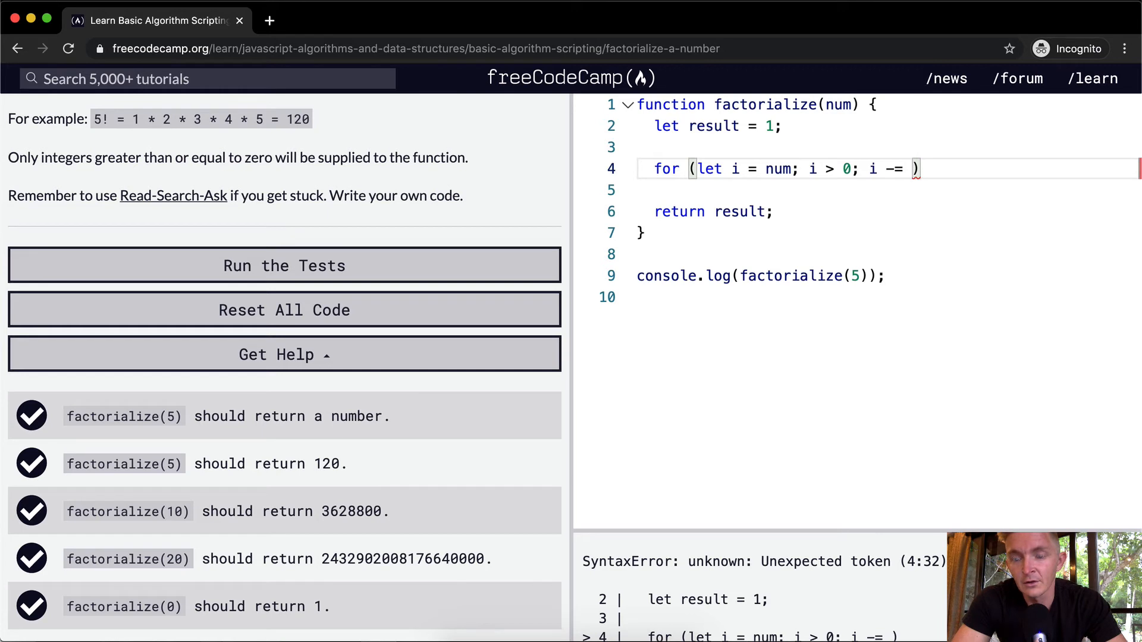
type("1) {")
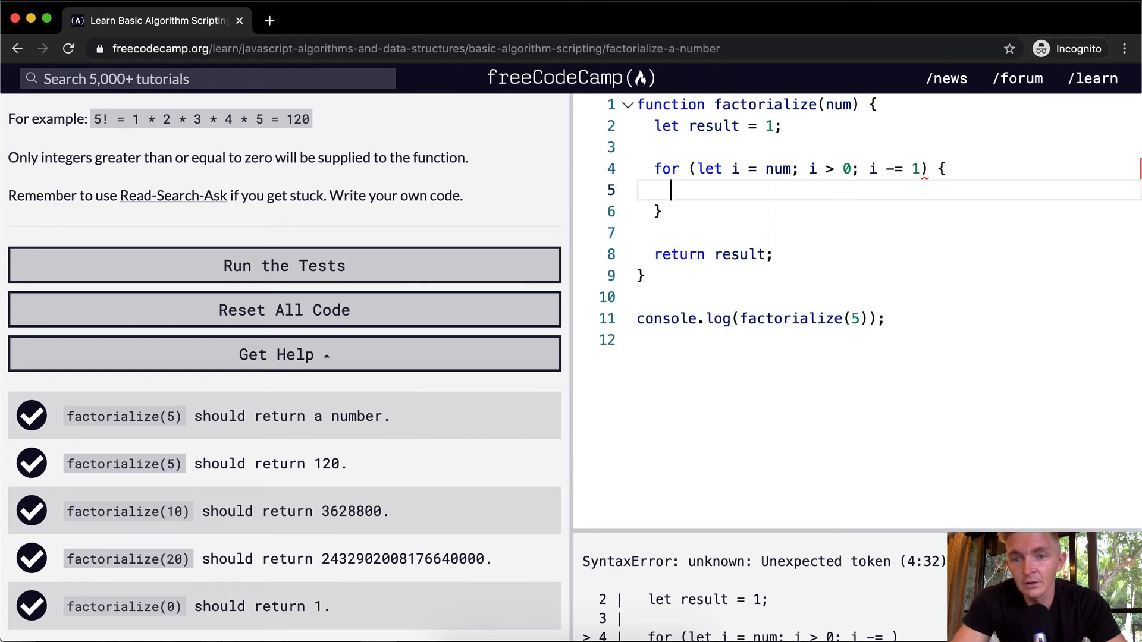
type("result *= nu")
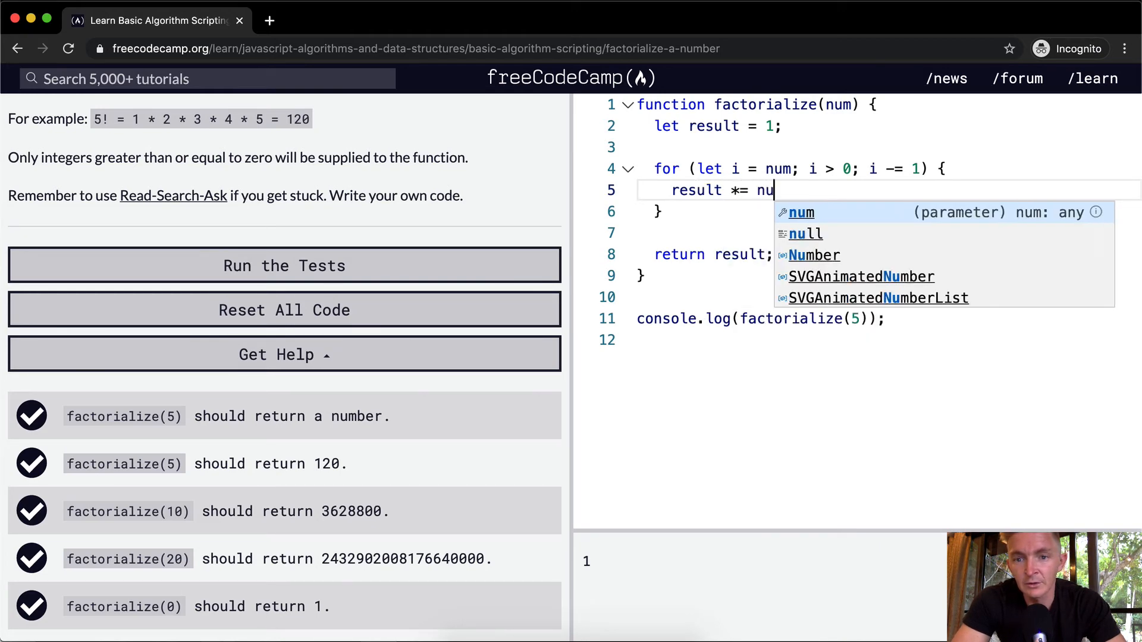
Finish result *= num; and add a console.log inside the loop, ending with console.log(num)
type("m;")
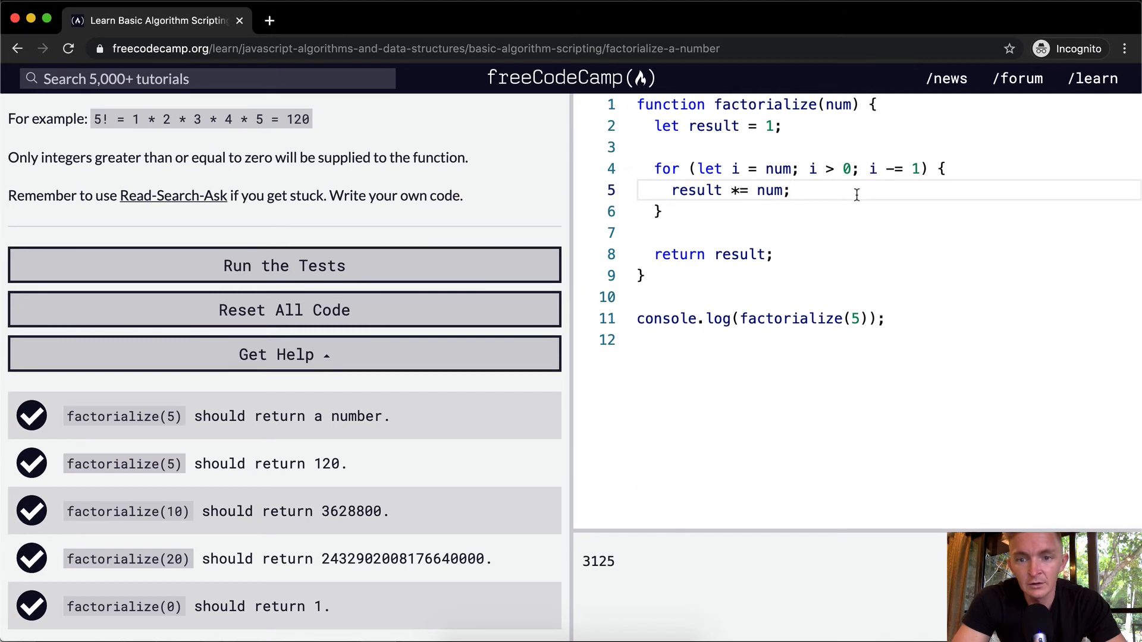
type("consol")
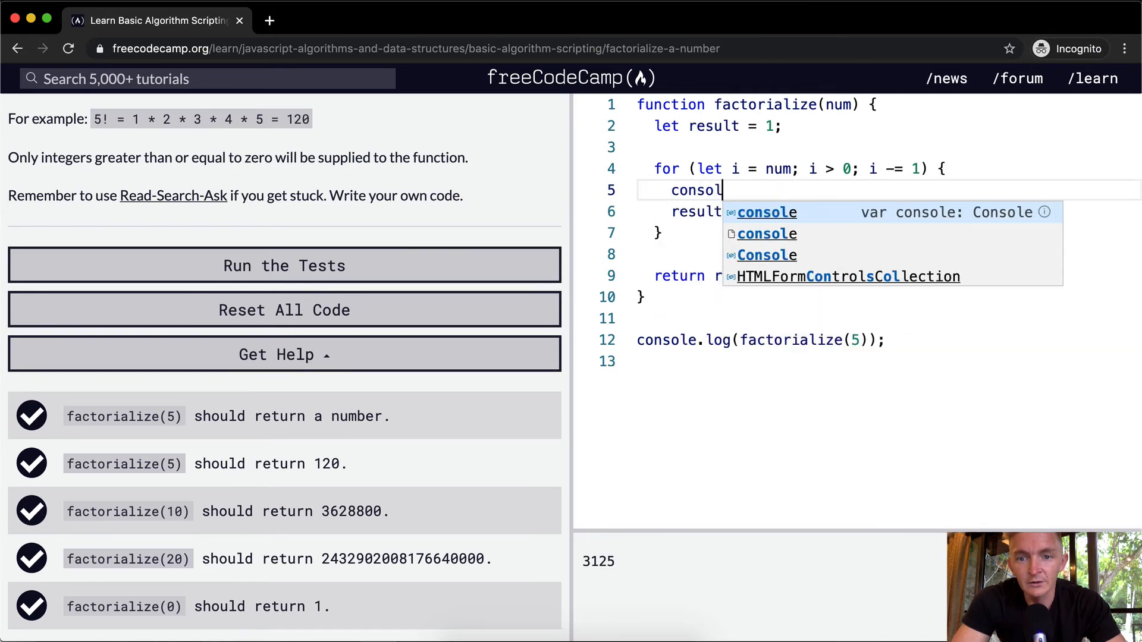
type(".log(nu)")
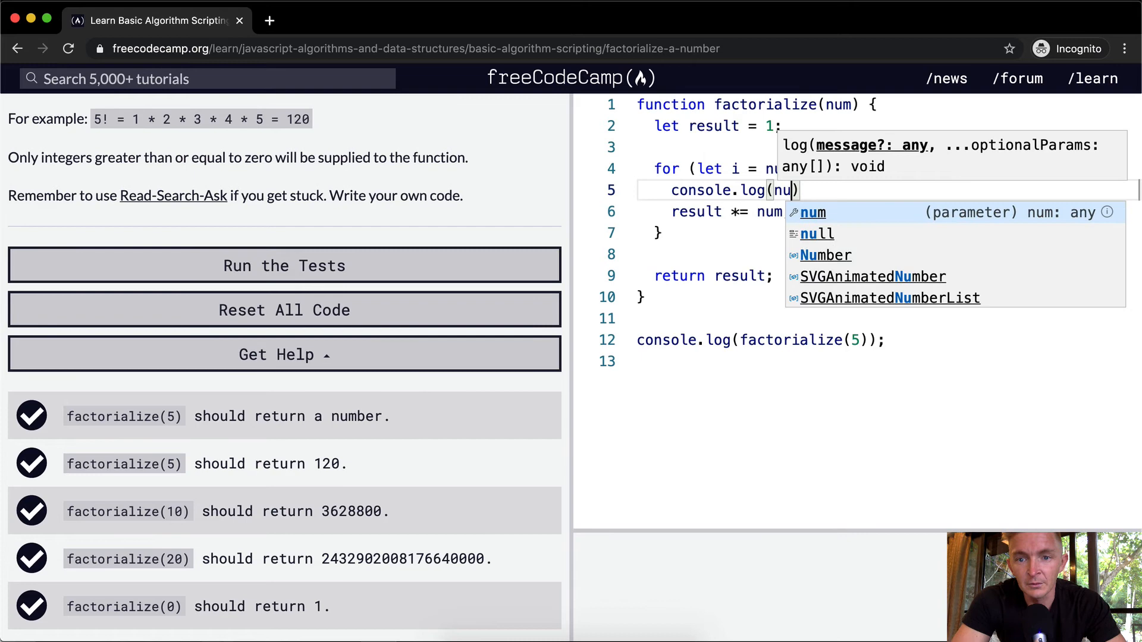
type("re")
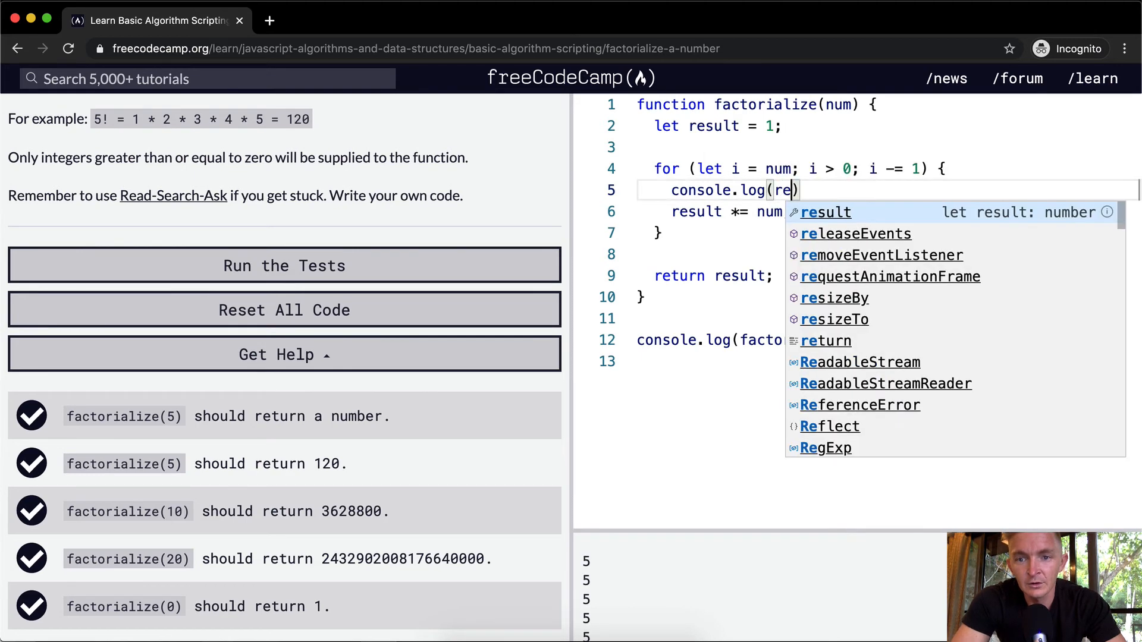
type("sult")
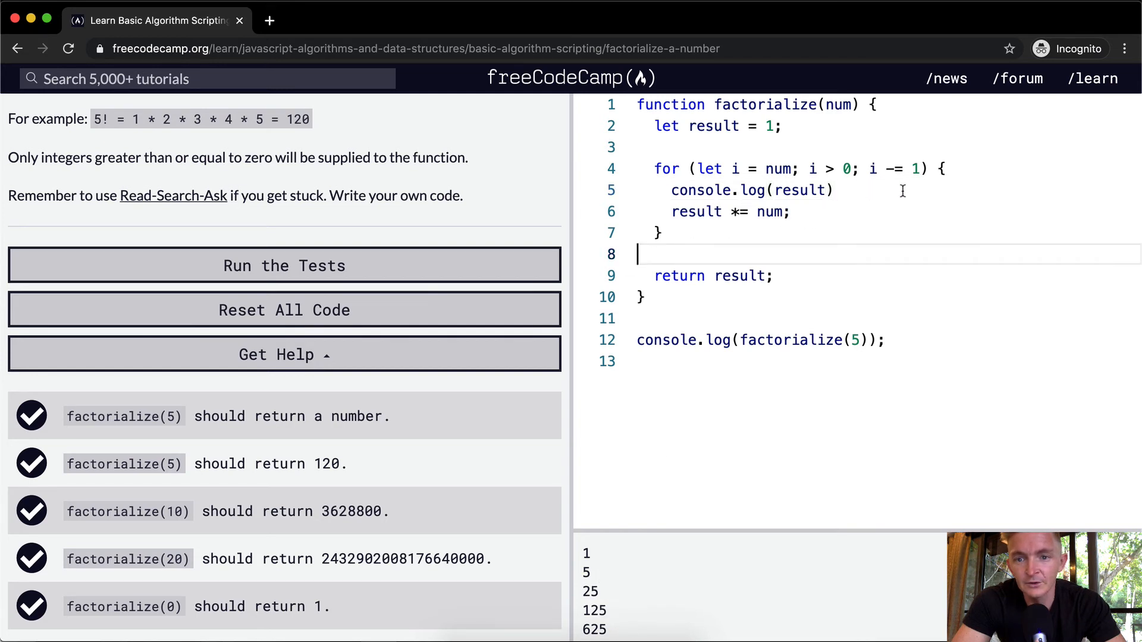
mouse_move(784, 168)
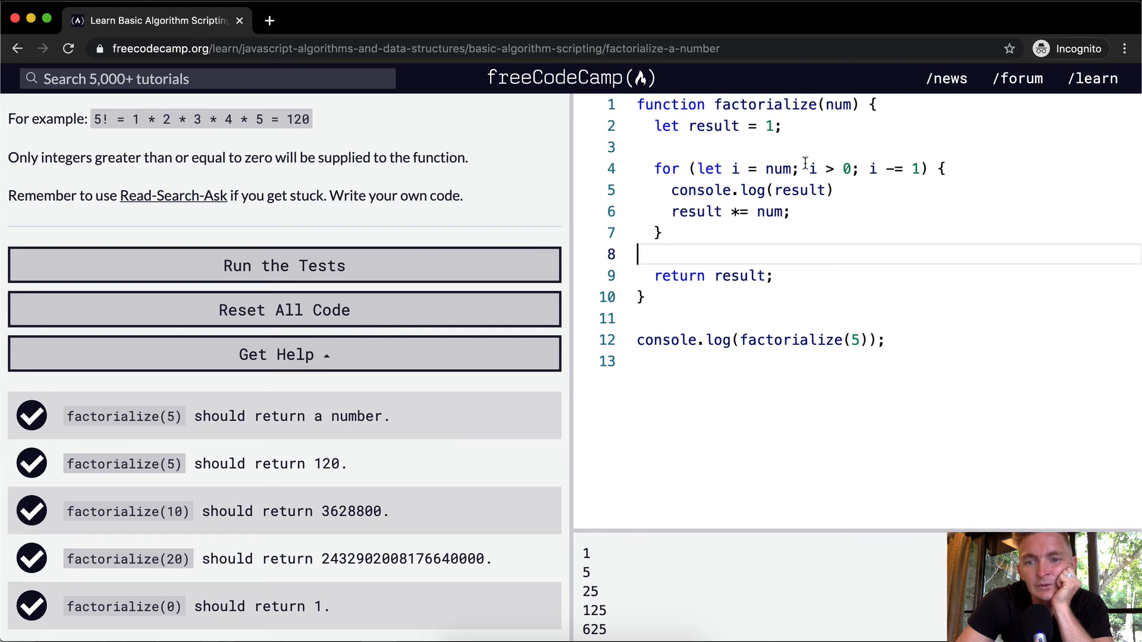
mouse_move(769, 417)
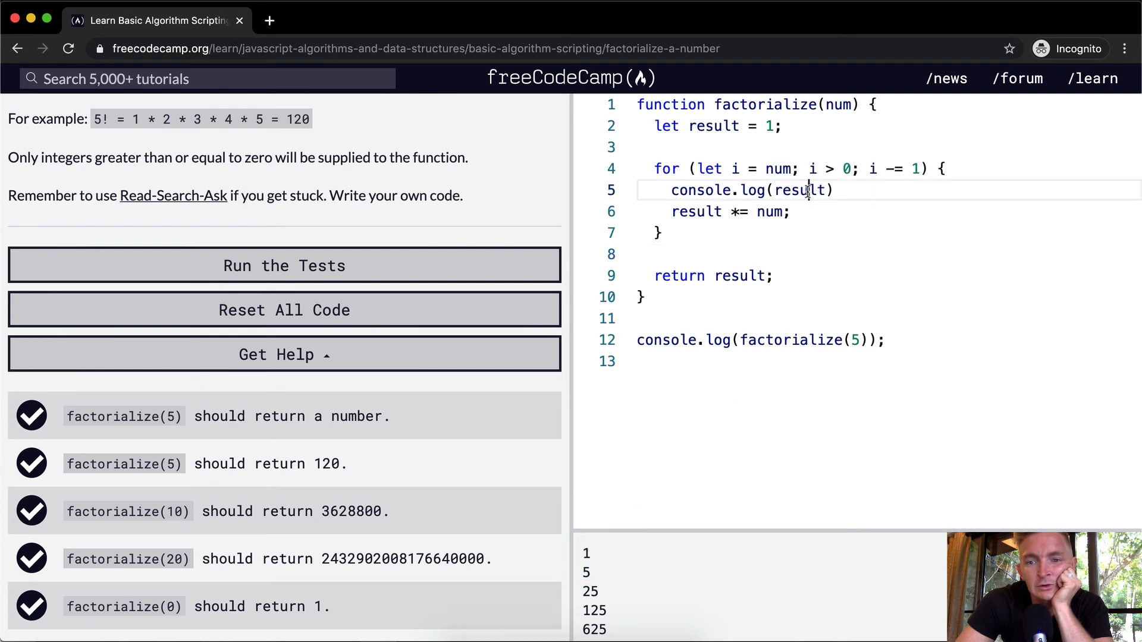
type("num")
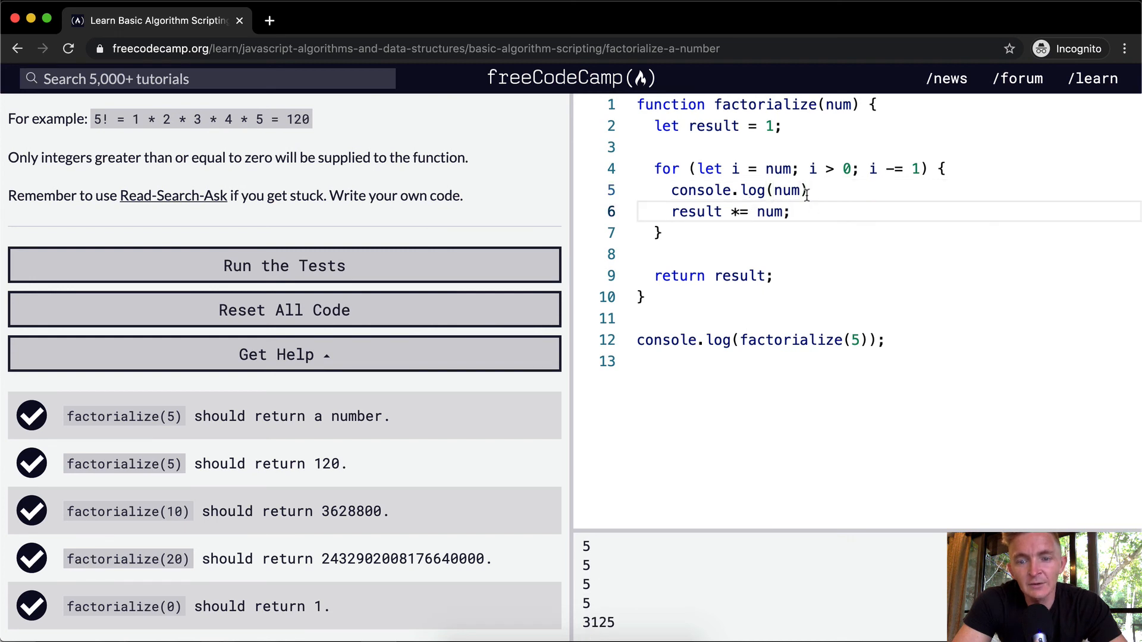
Multiply result by i instead of num and delete the debug console.log line
double_click(770, 211)
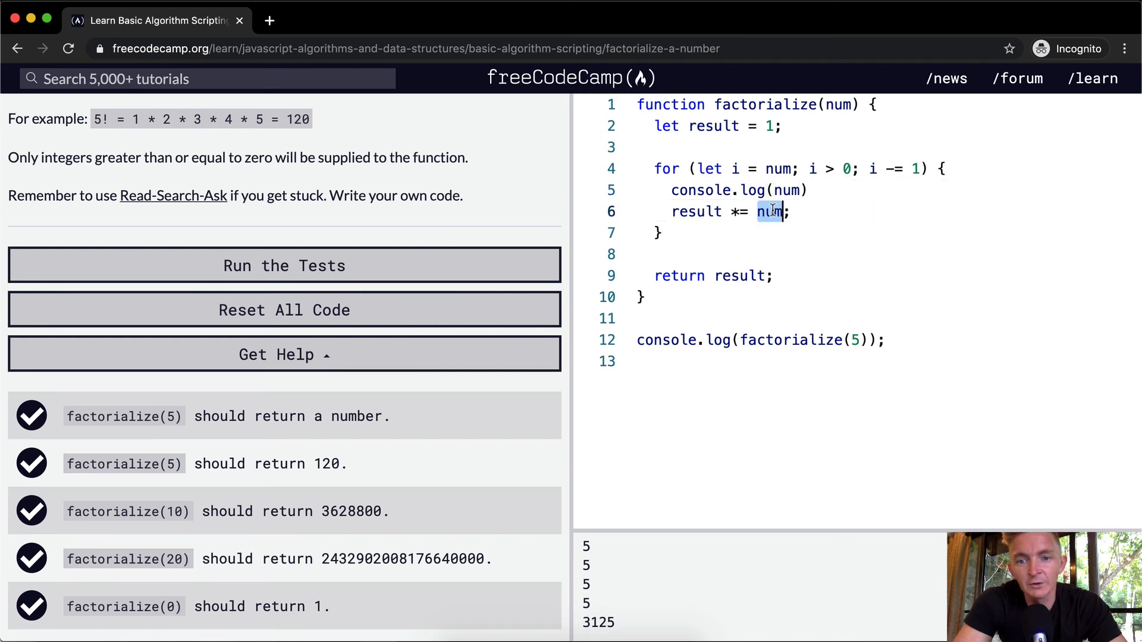
type("i")
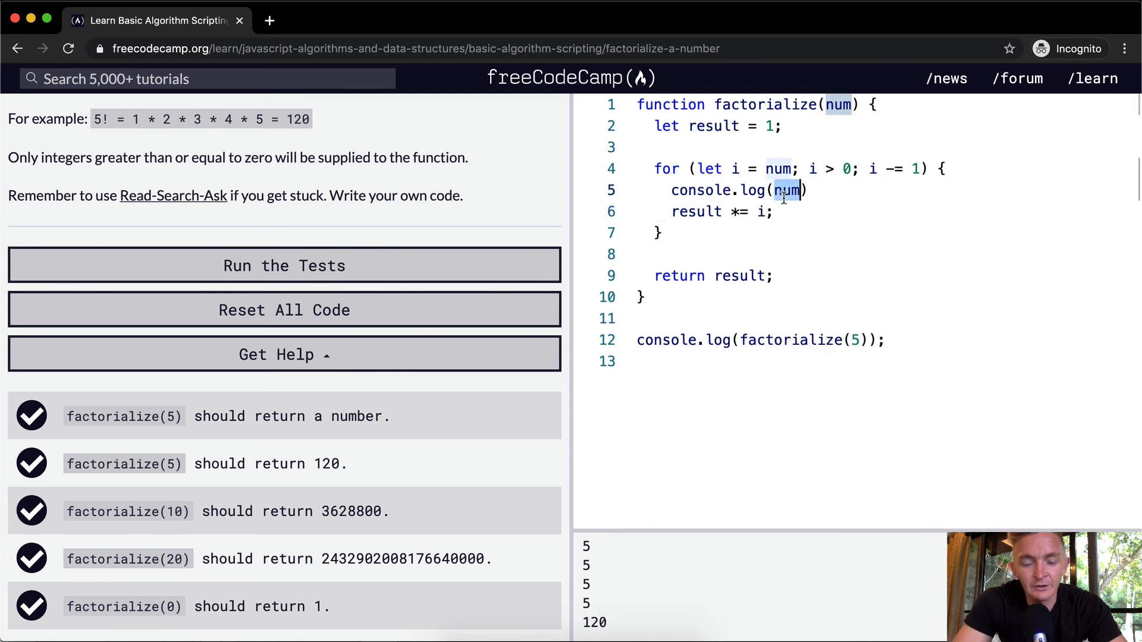
type("i")
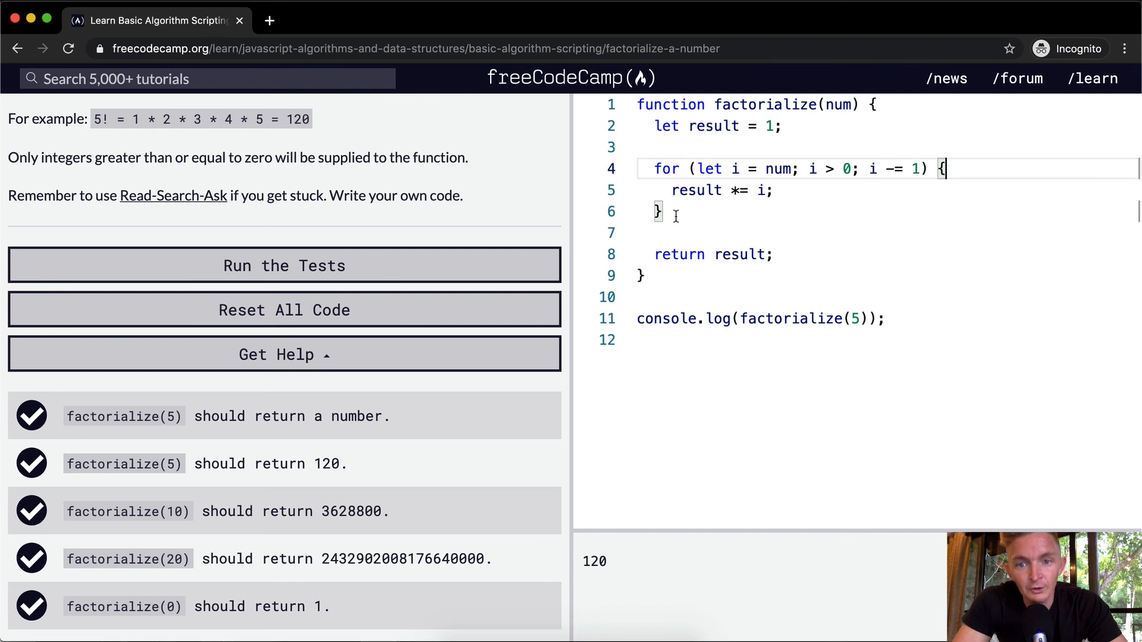
left_click(773, 254)
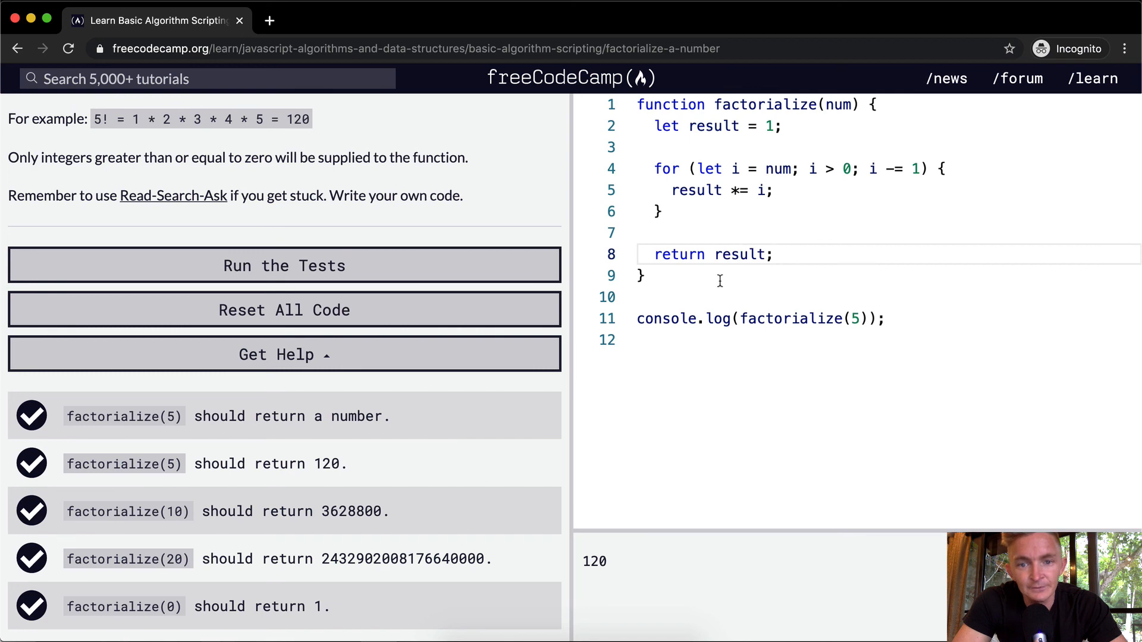
Run the tests, dismiss the challenge-complete popup, then run the tests again
left_click(284, 265)
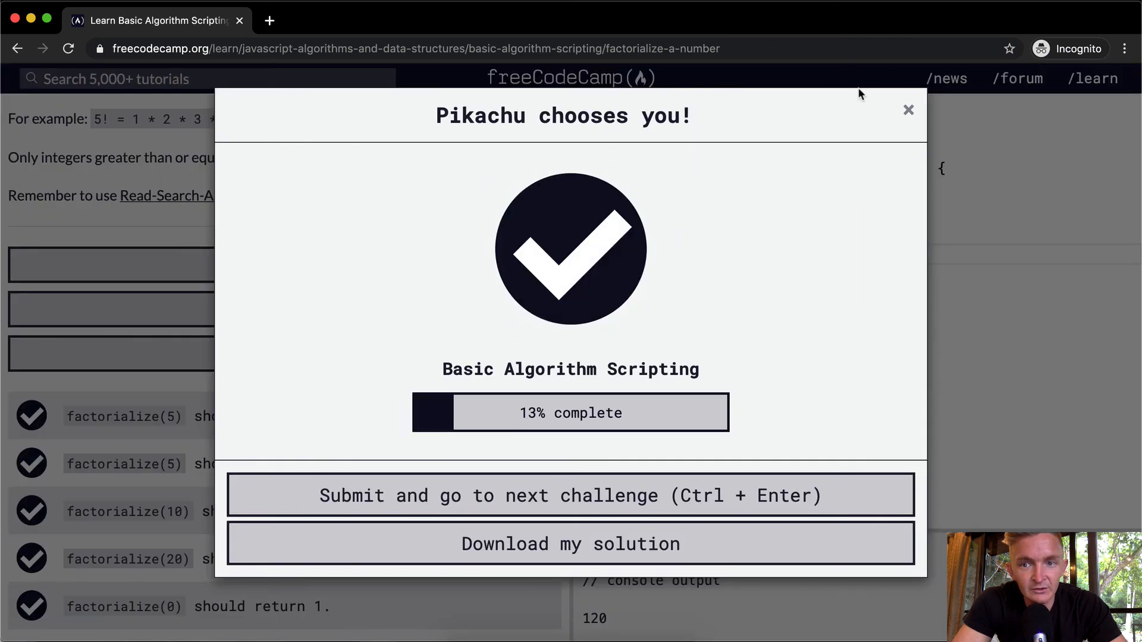
left_click(909, 109)
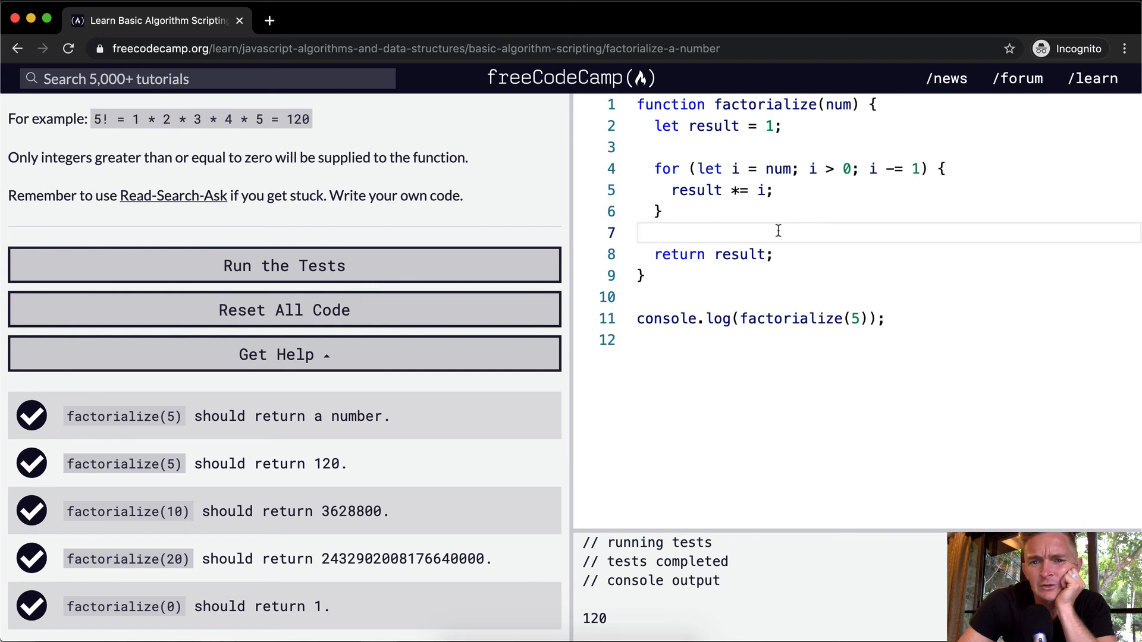
mouse_move(696, 207)
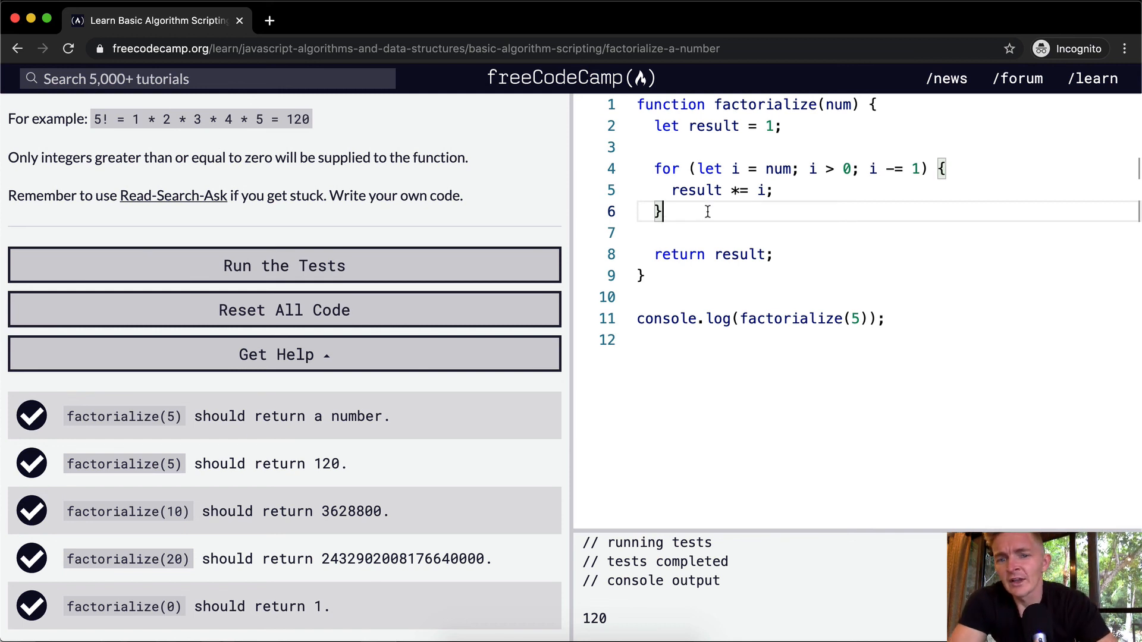
mouse_move(721, 225)
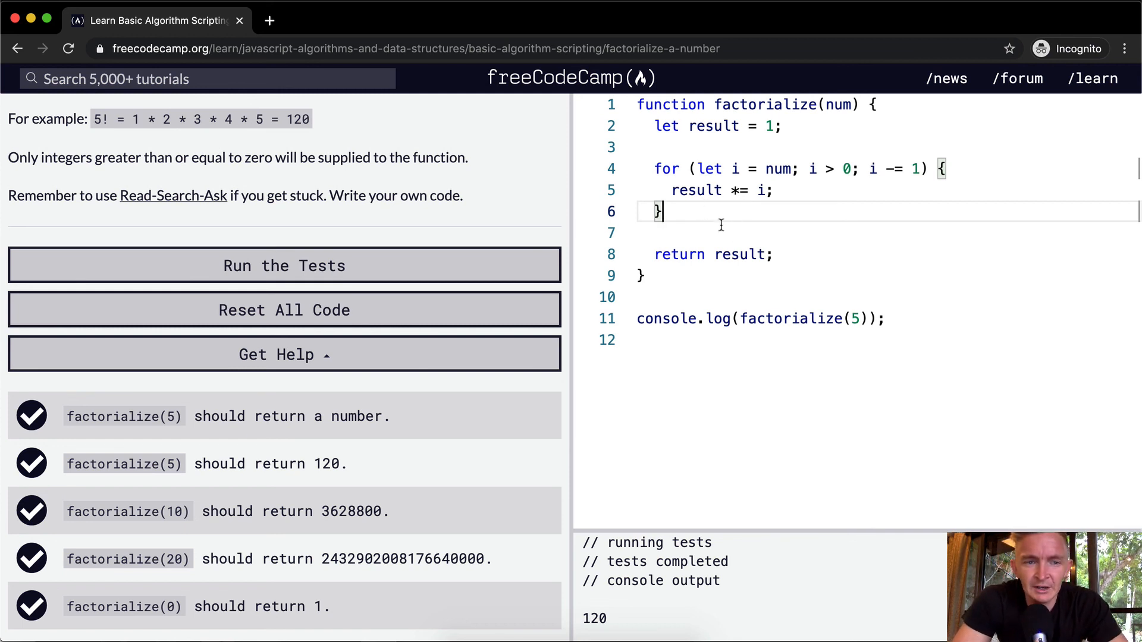
mouse_move(709, 233)
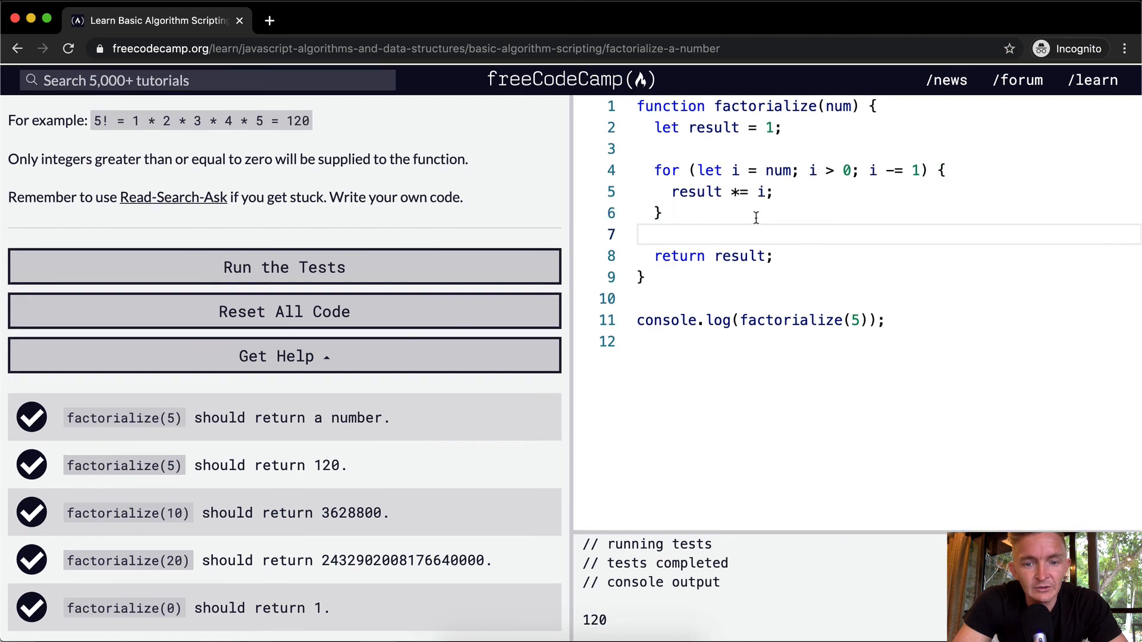
left_click(283, 266)
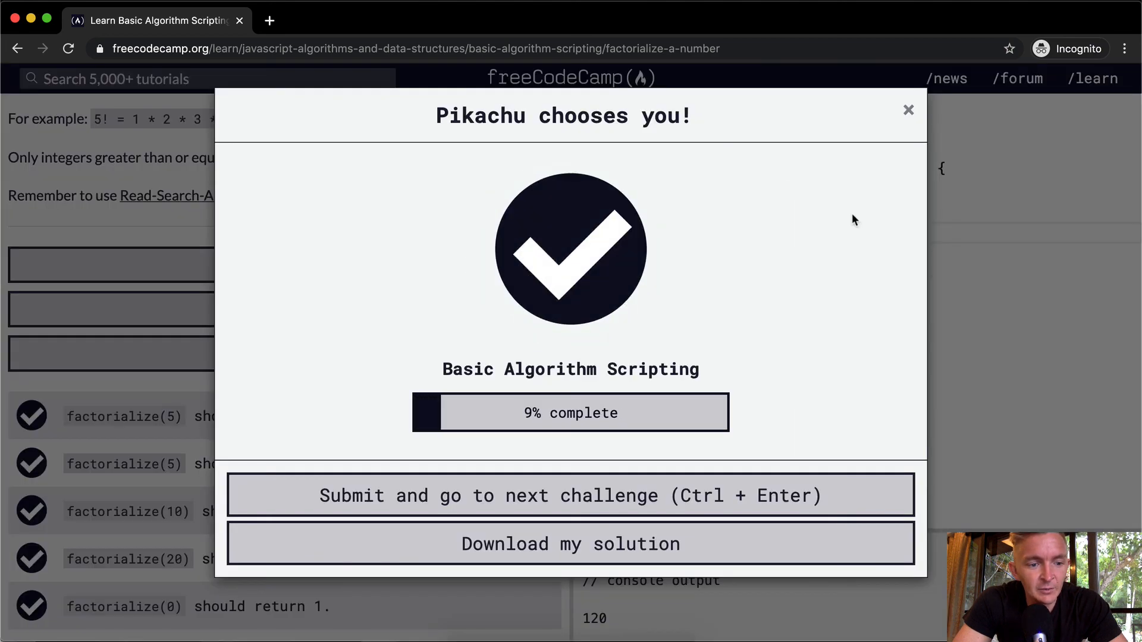